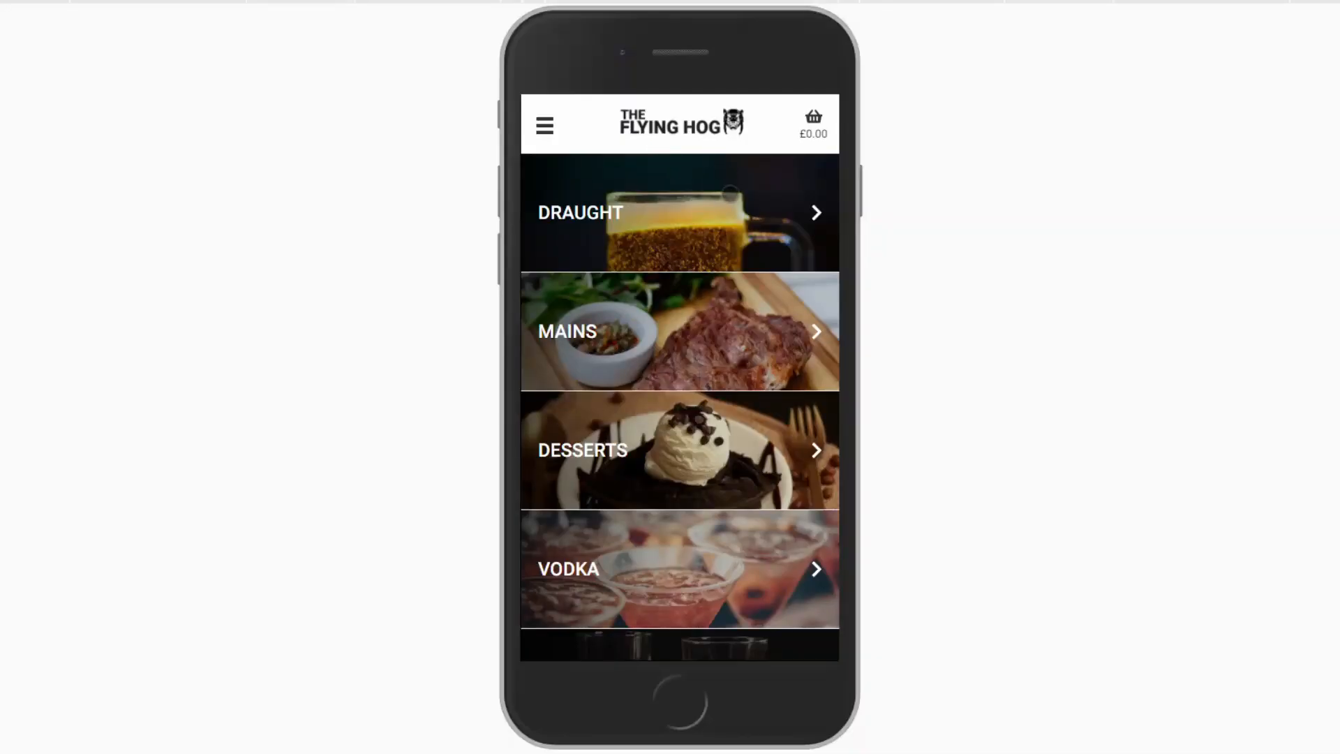
# Step: Scroll the flat category list in the phone preview, then open Drinks to show its subgroups
pyautogui.scroll(-3)
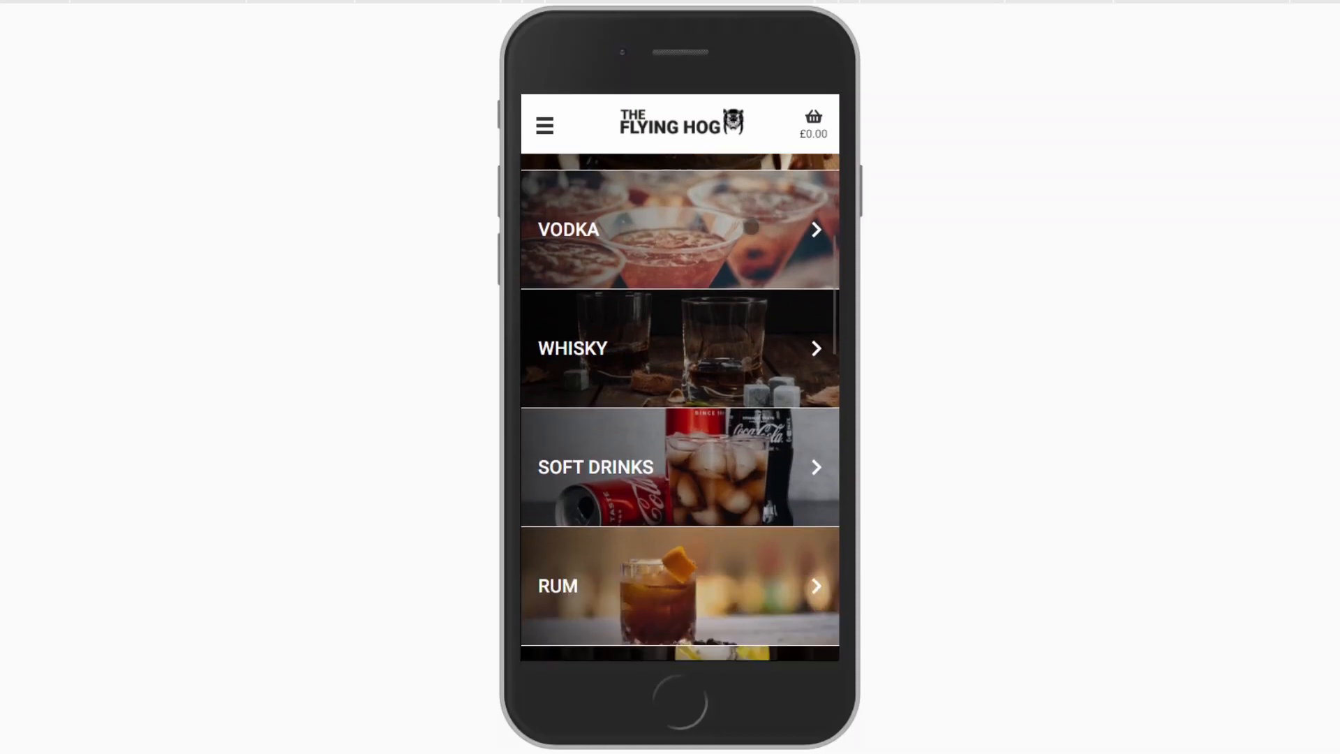
pyautogui.scroll(-3)
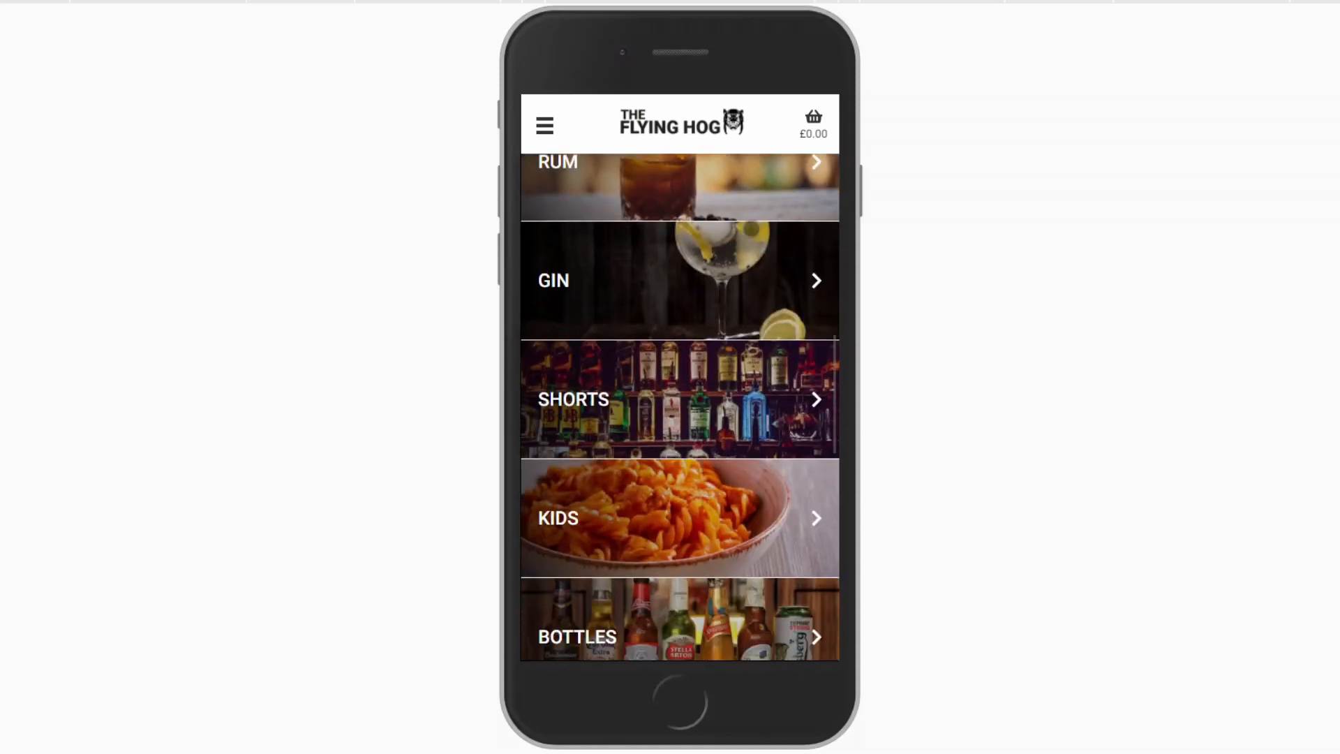
pyautogui.scroll(-3)
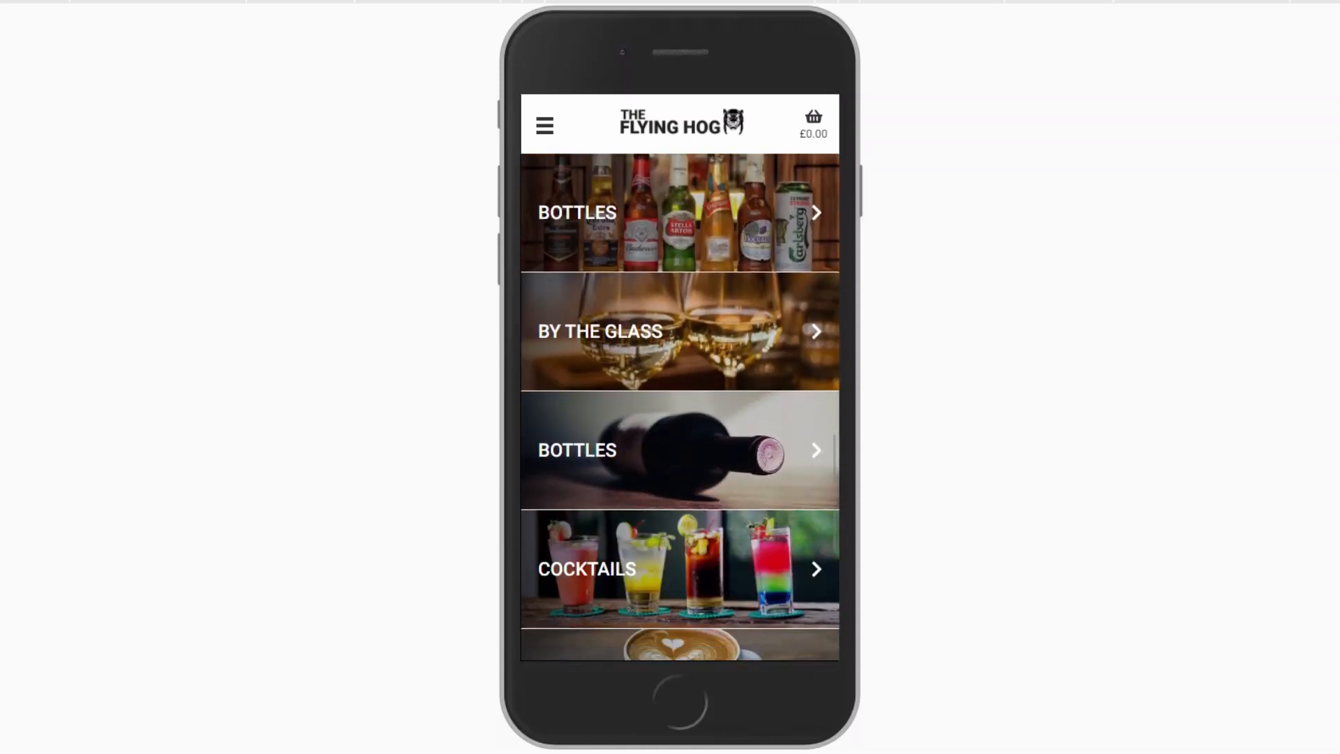
pyautogui.scroll(-3)
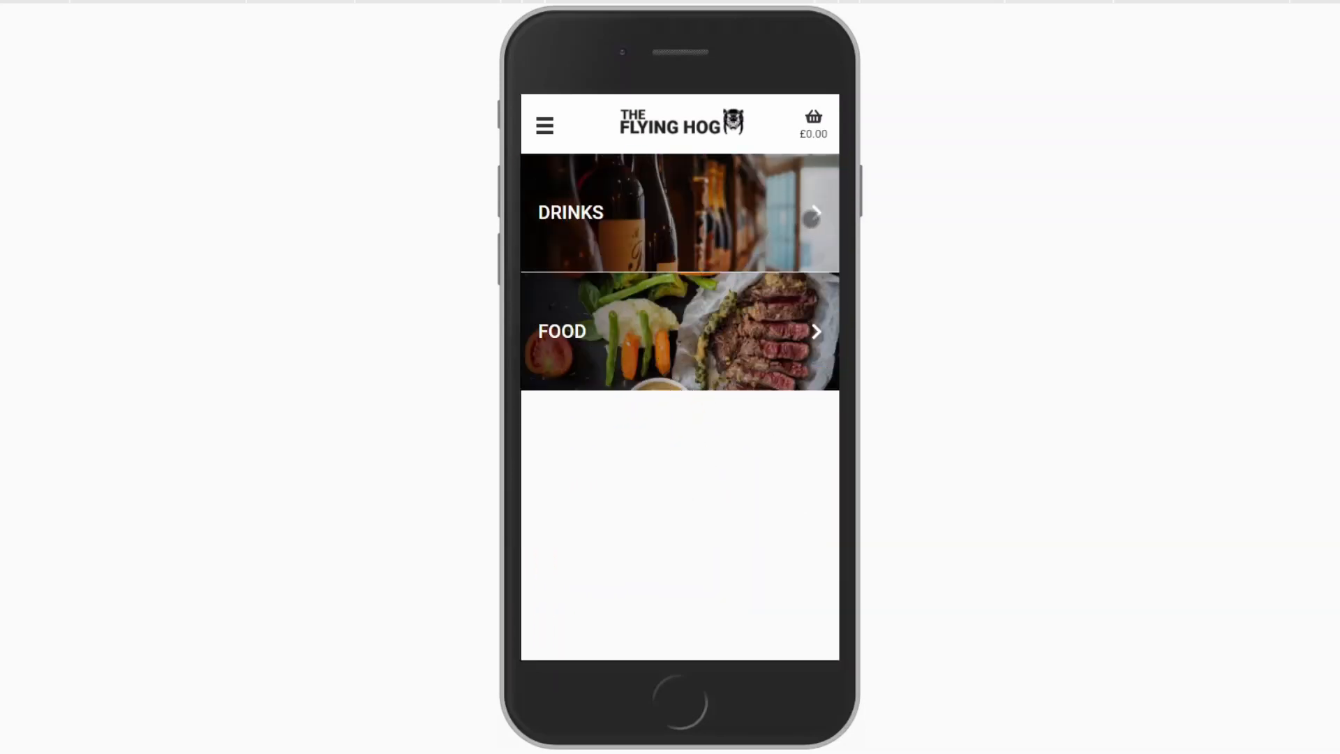
pyautogui.click(680, 212)
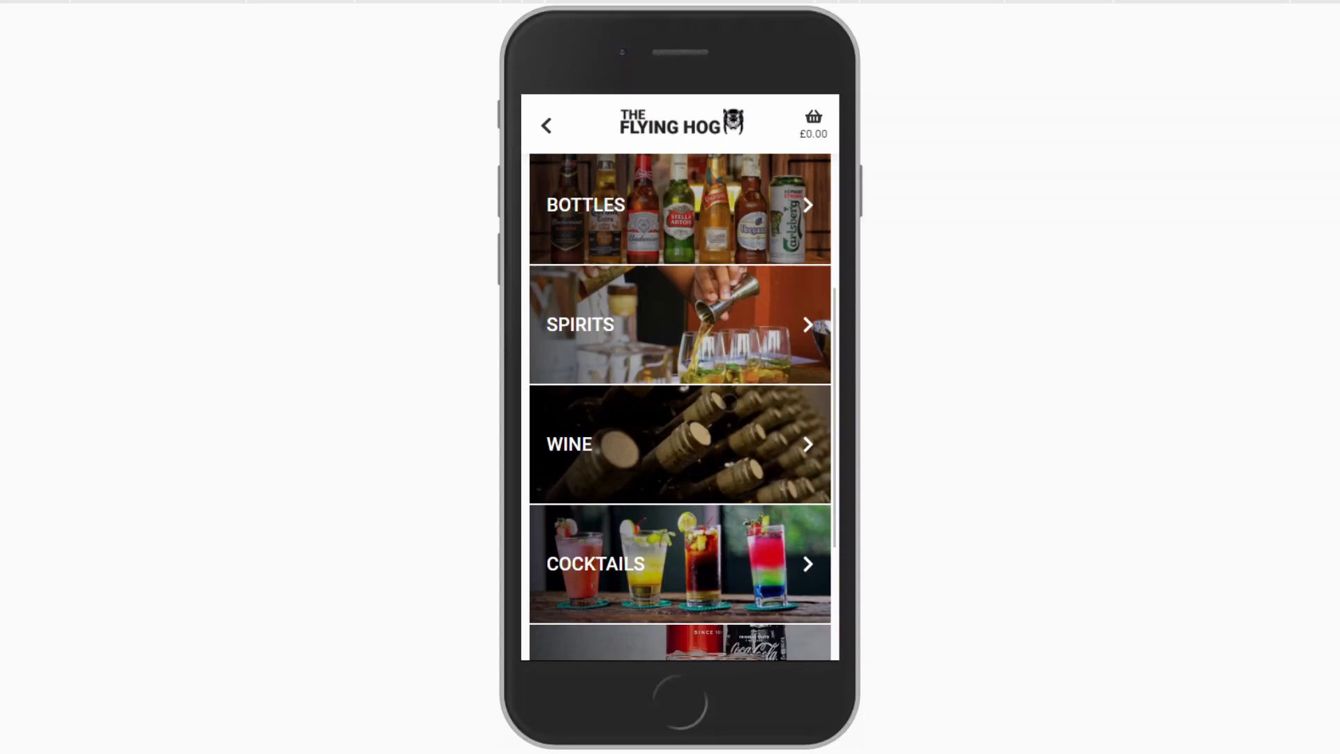
pyautogui.click(679, 444)
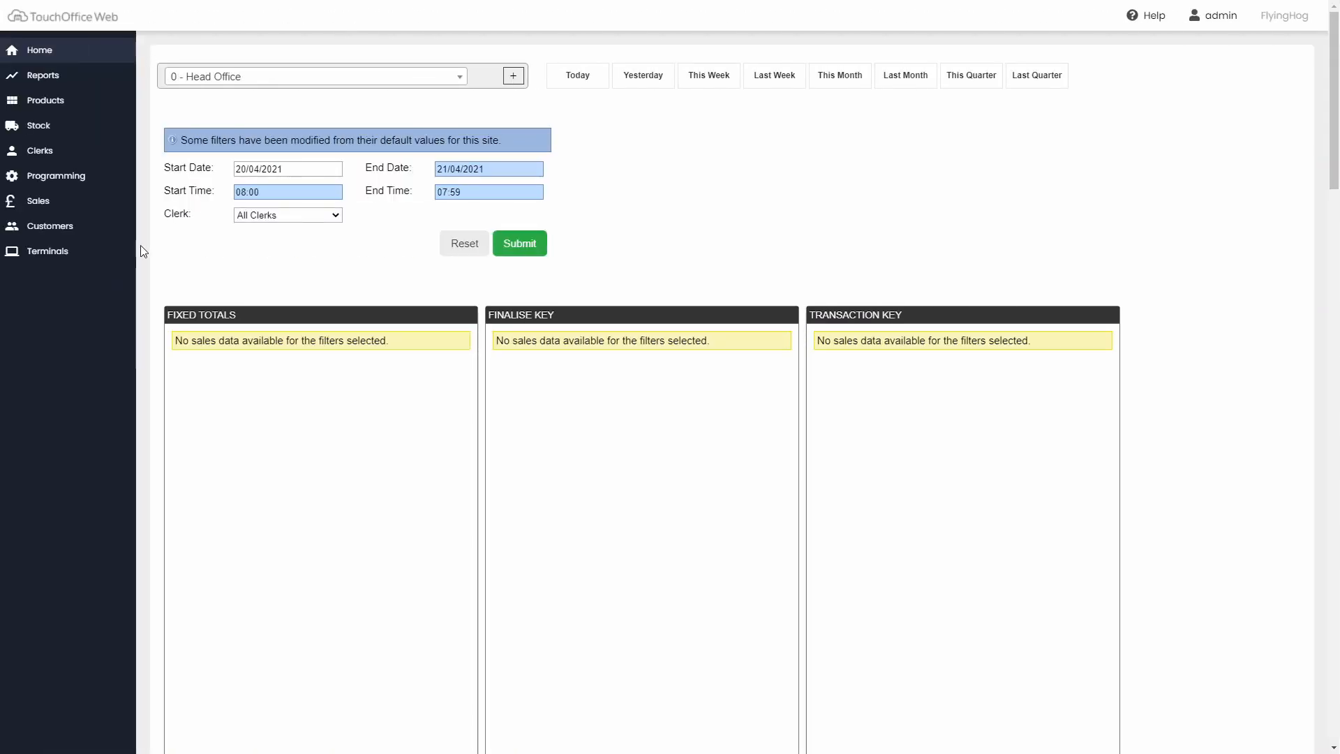
pyautogui.moveTo(81, 106)
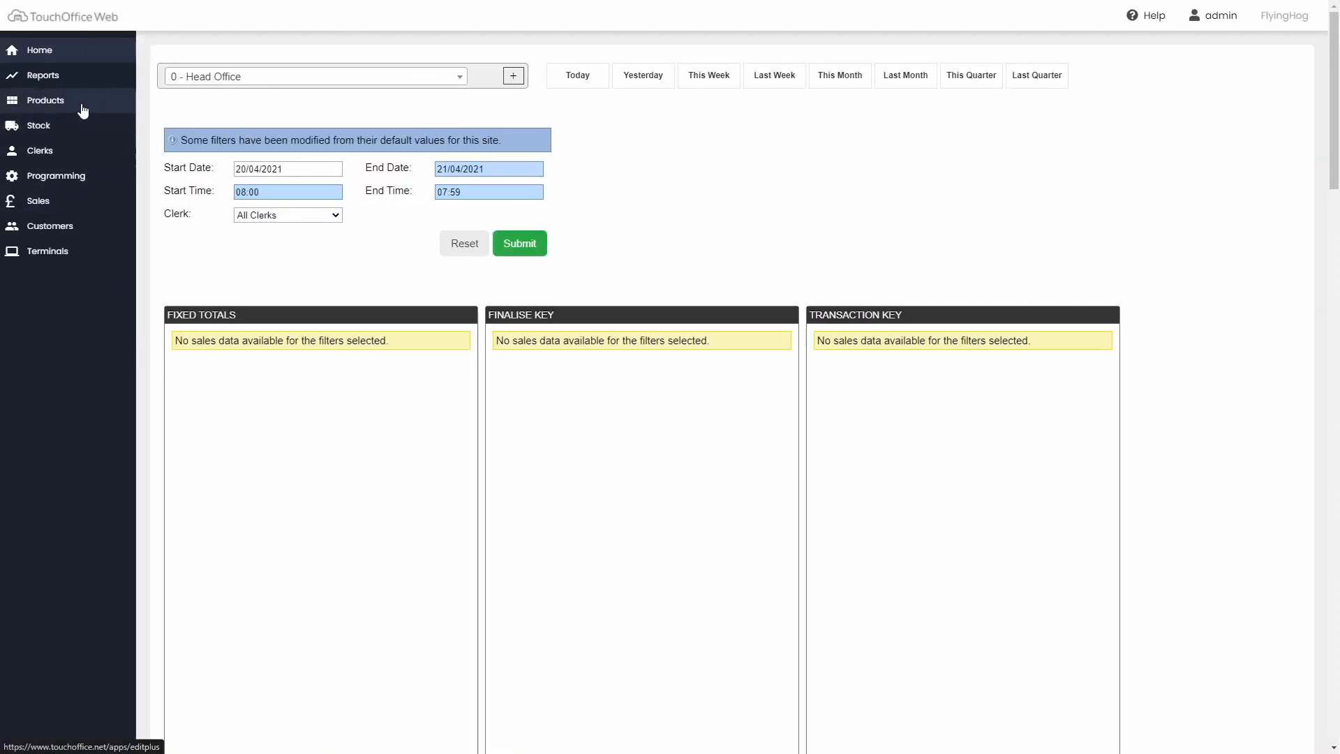
# Step: Open the ***DRAUGHTS*** product (PLU 1) and show its webshop options
pyautogui.click(46, 99)
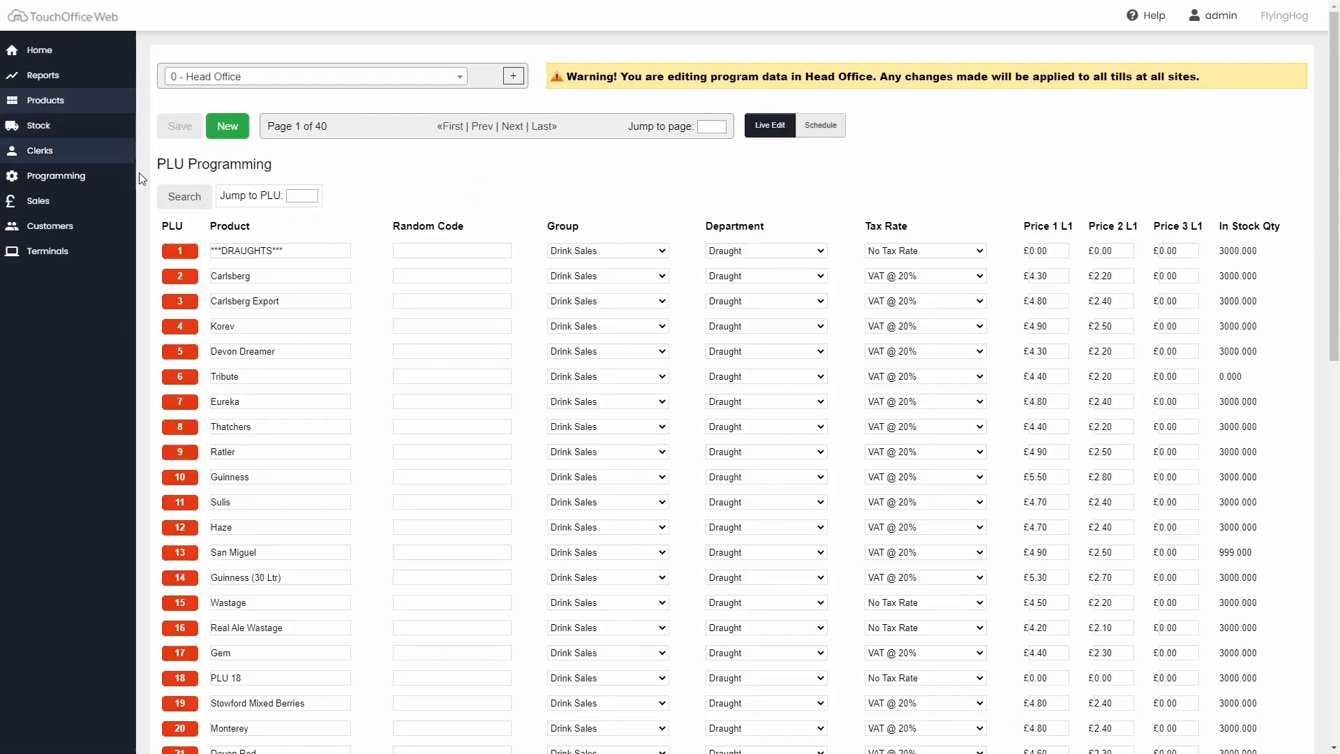
pyautogui.moveTo(179, 250)
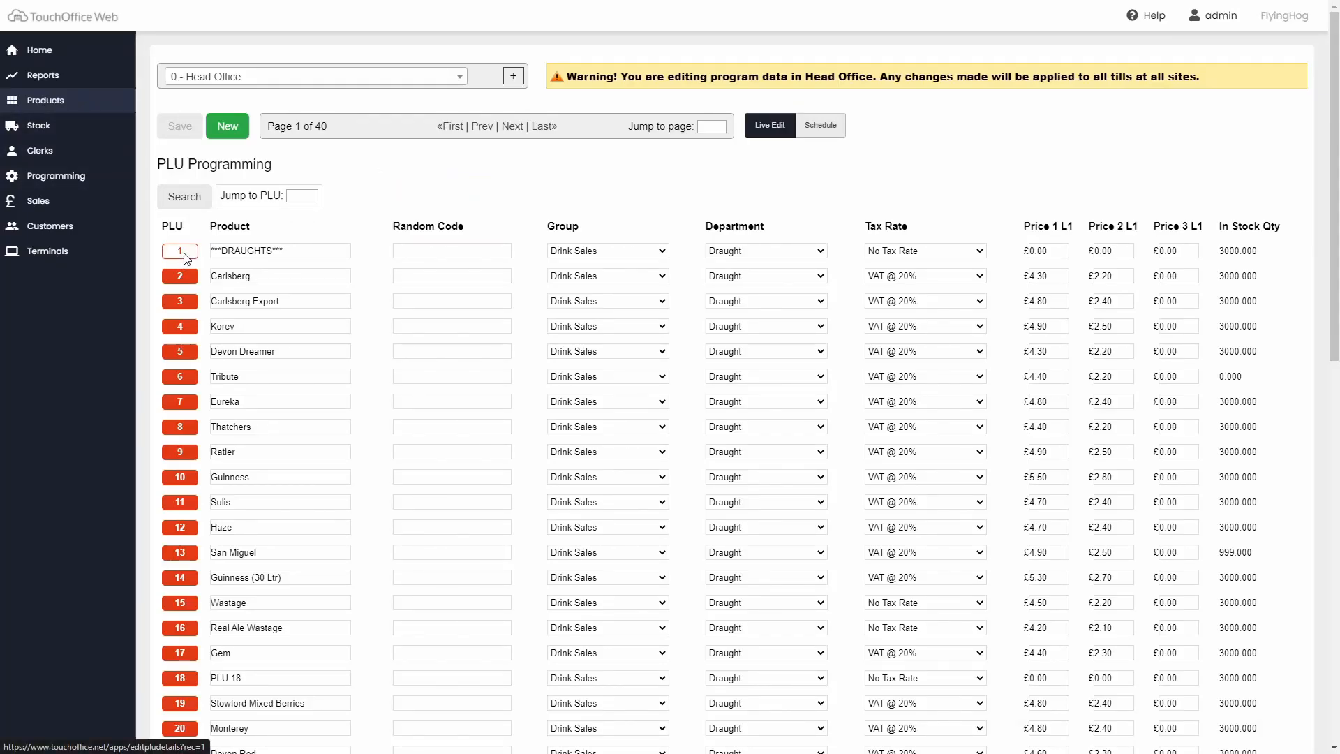
pyautogui.click(179, 251)
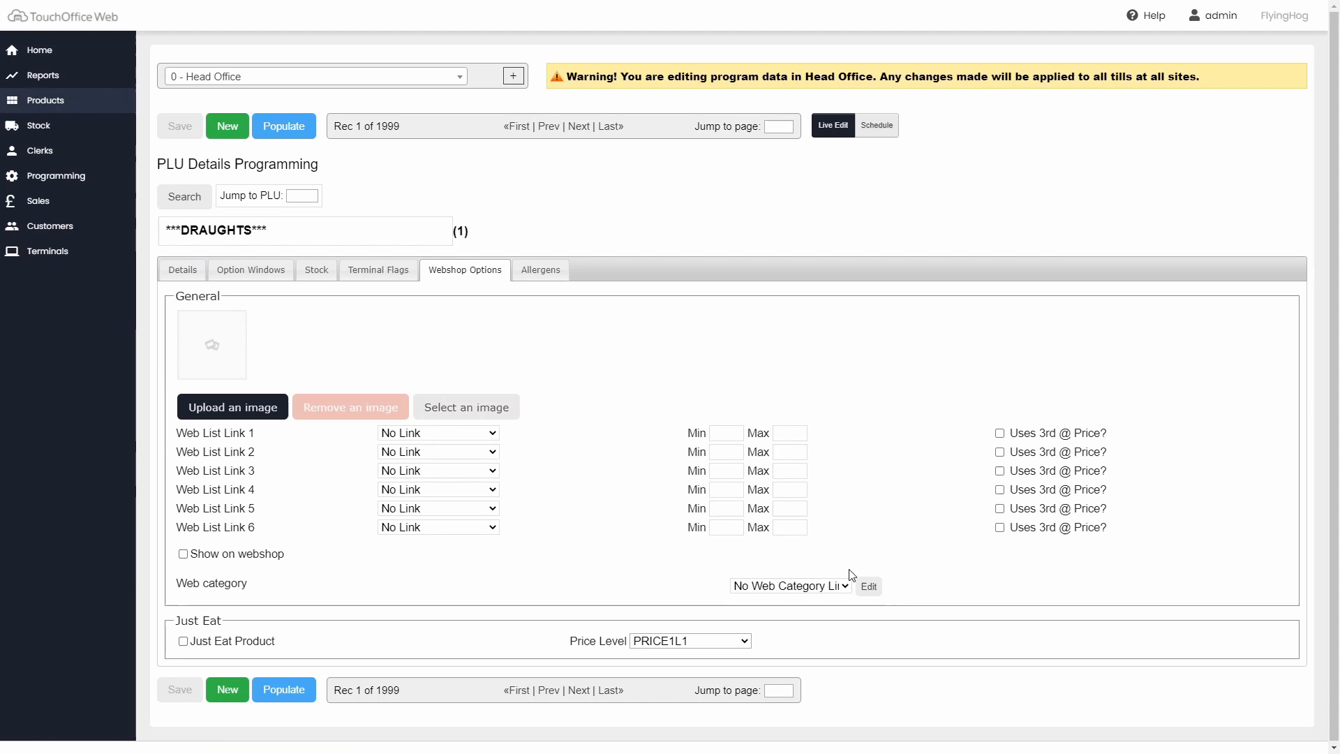
pyautogui.click(868, 586)
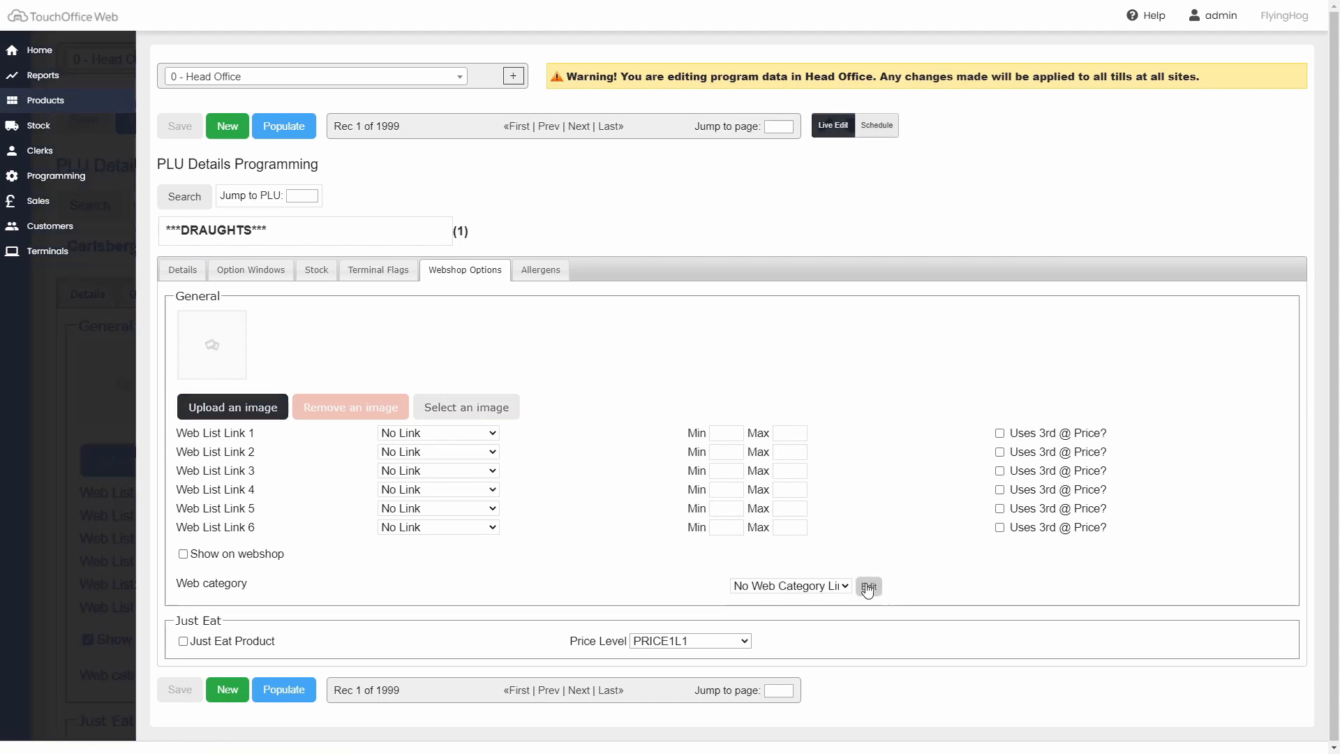
# Step: Drag Mains below Hot Drinks and Desserts between Tapas and Sides
pyautogui.click(868, 587)
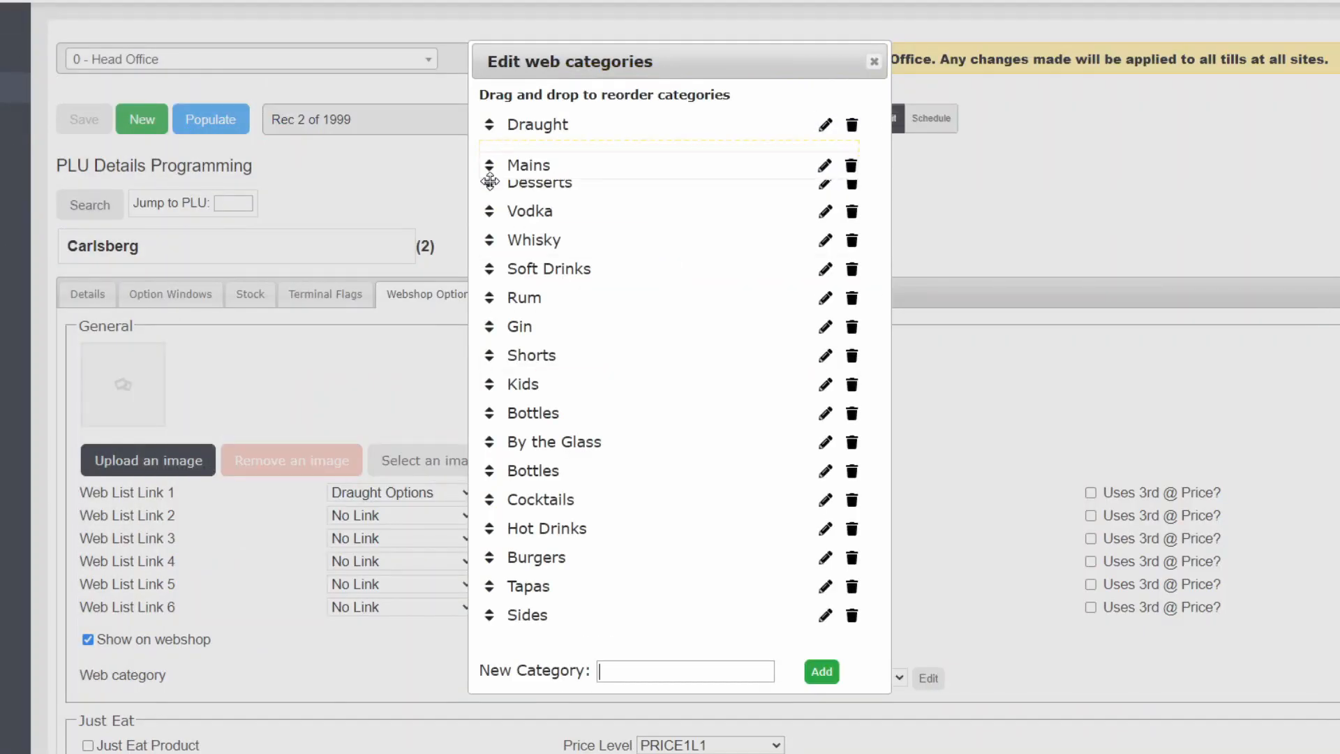
pyautogui.moveTo(528, 165); pyautogui.dragTo(528, 553)
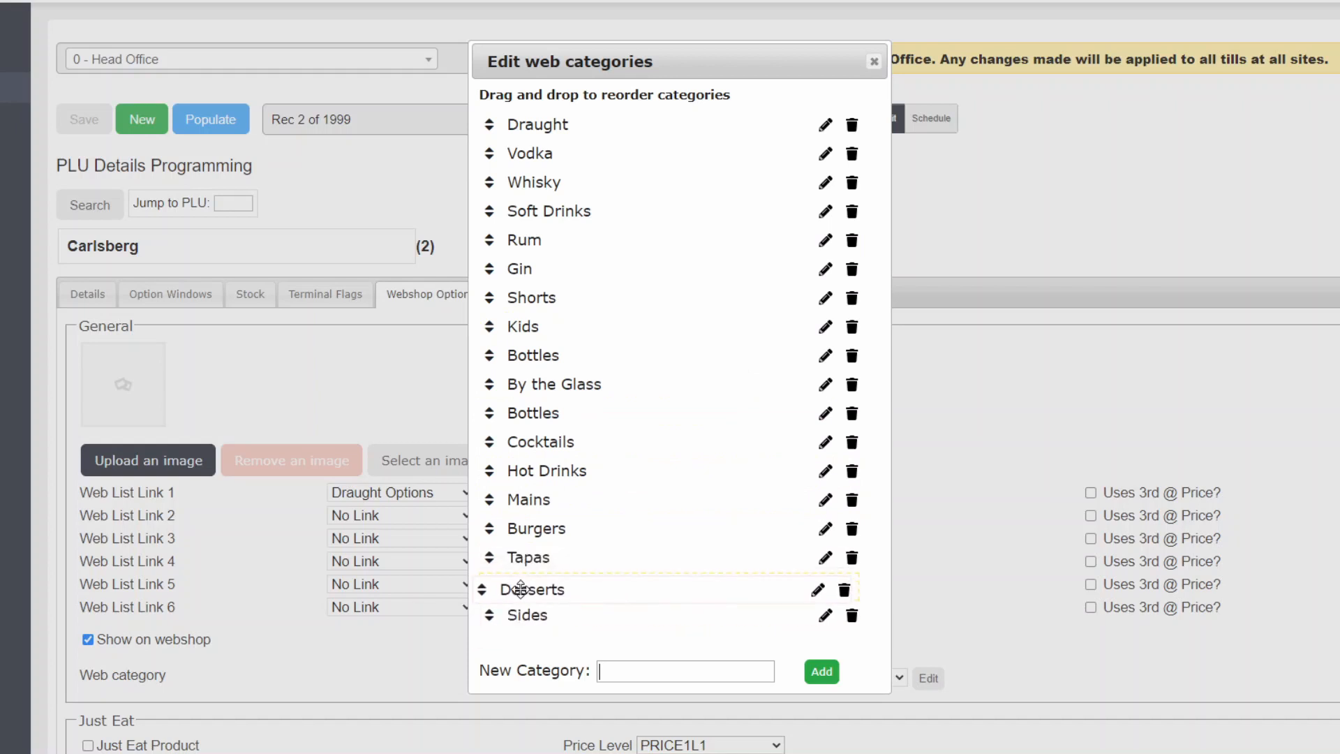
pyautogui.moveTo(518, 589); pyautogui.dragTo(622, 515)
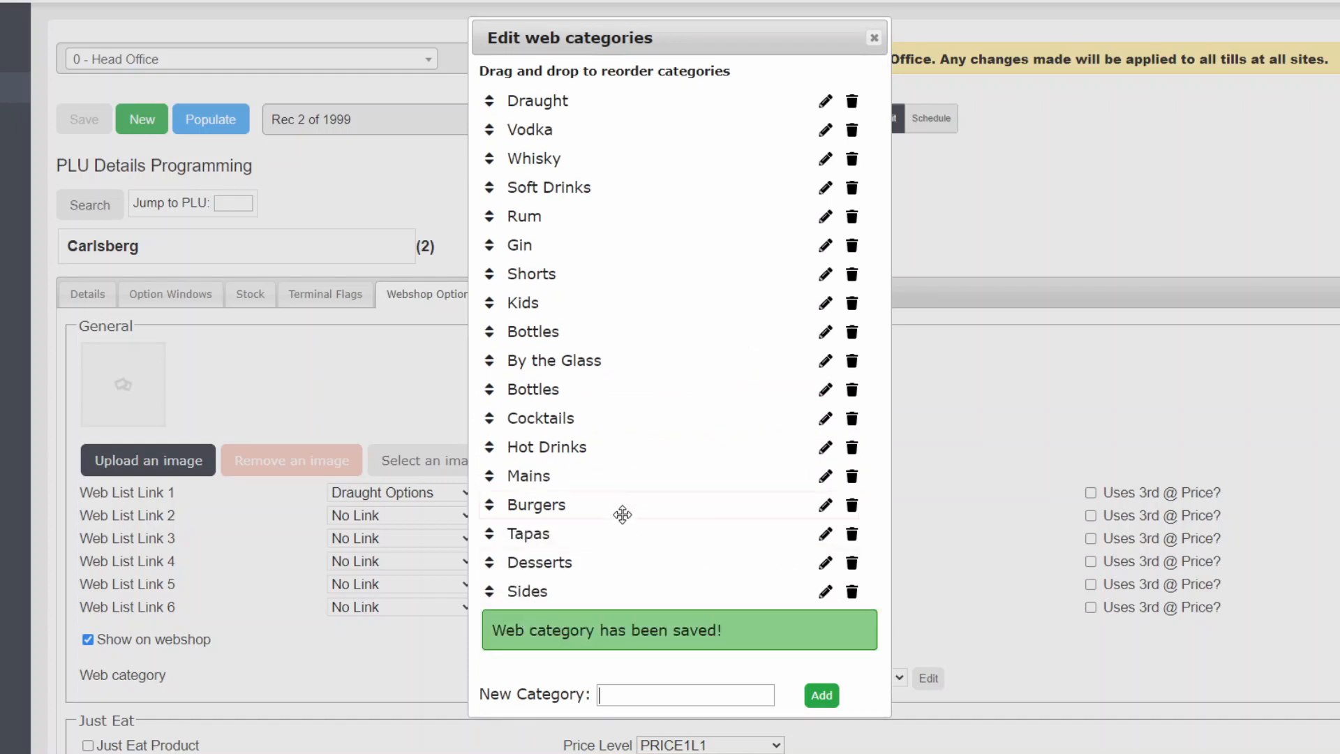
pyautogui.moveTo(521, 302); pyautogui.dragTo(521, 591)
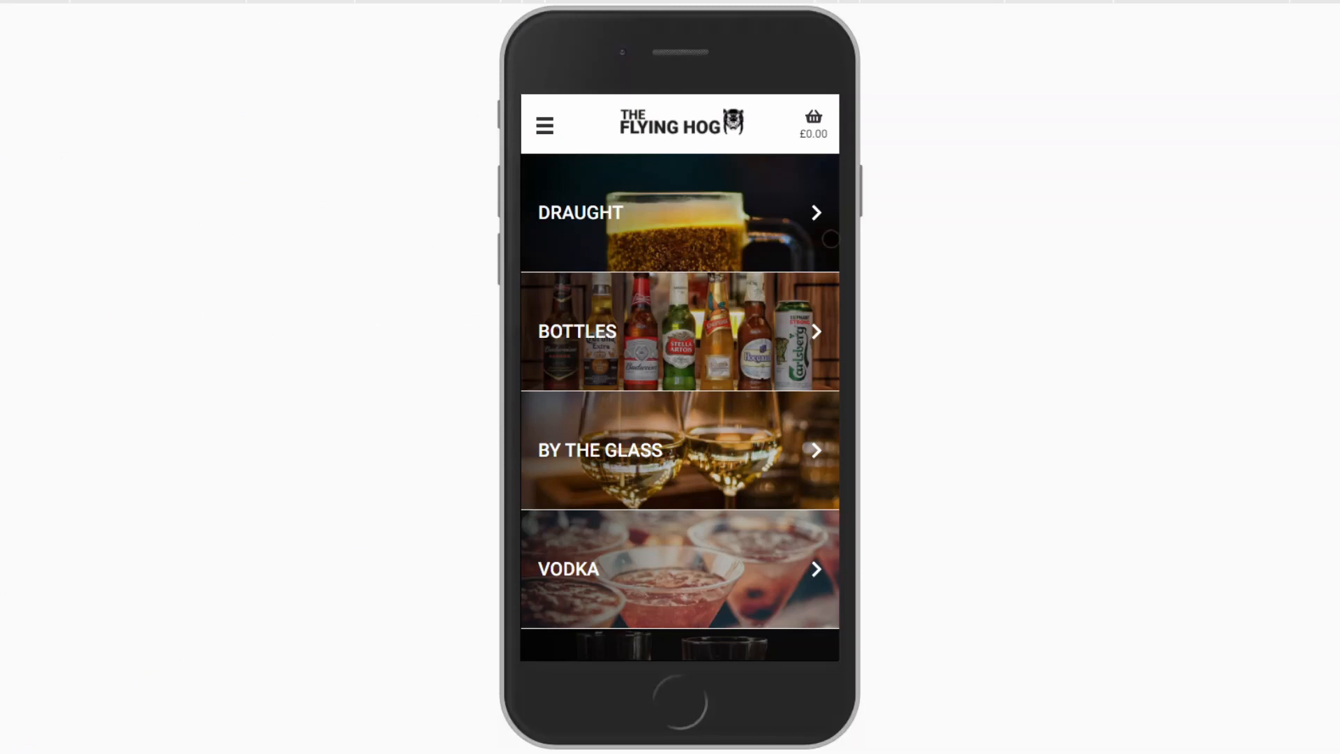
# Step: Scroll the phone preview from Draught through Hot Drinks down to Mains, Burgers and Tapas
pyautogui.scroll(-3)
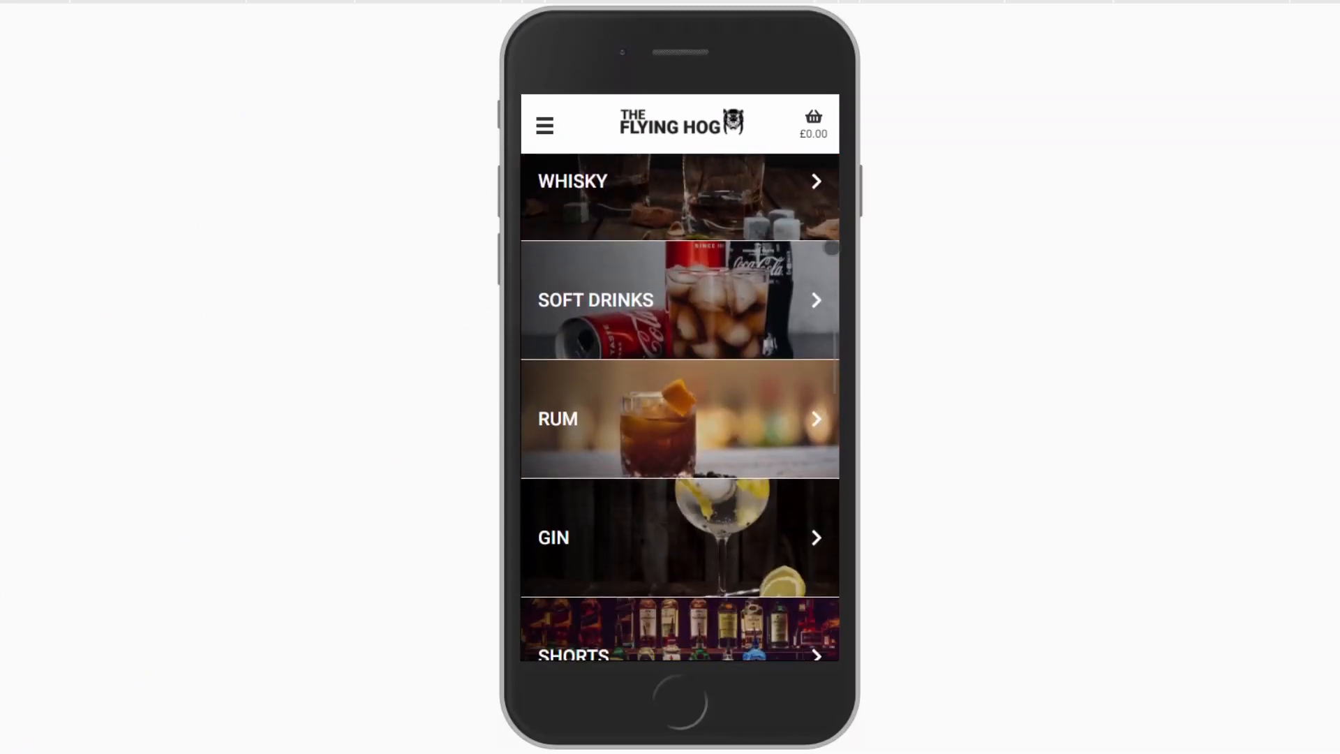
pyautogui.scroll(-3)
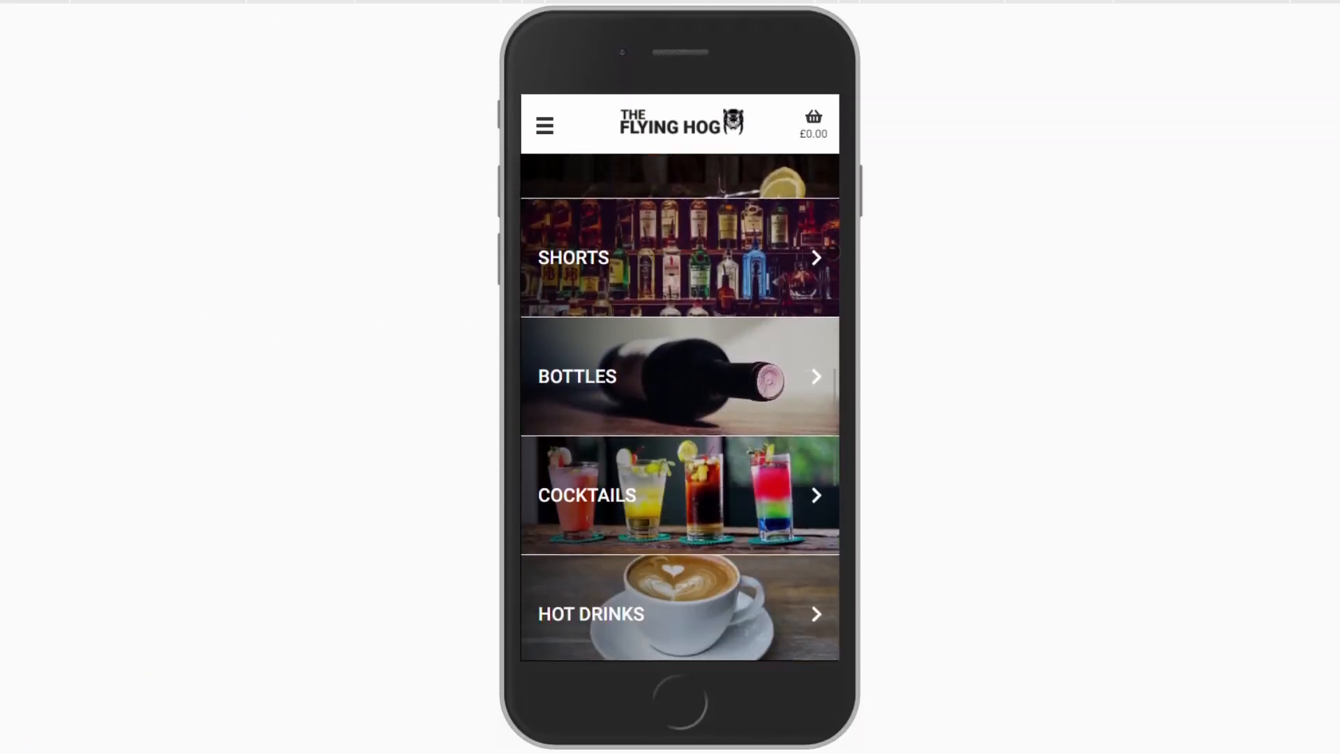
pyautogui.scroll(-3)
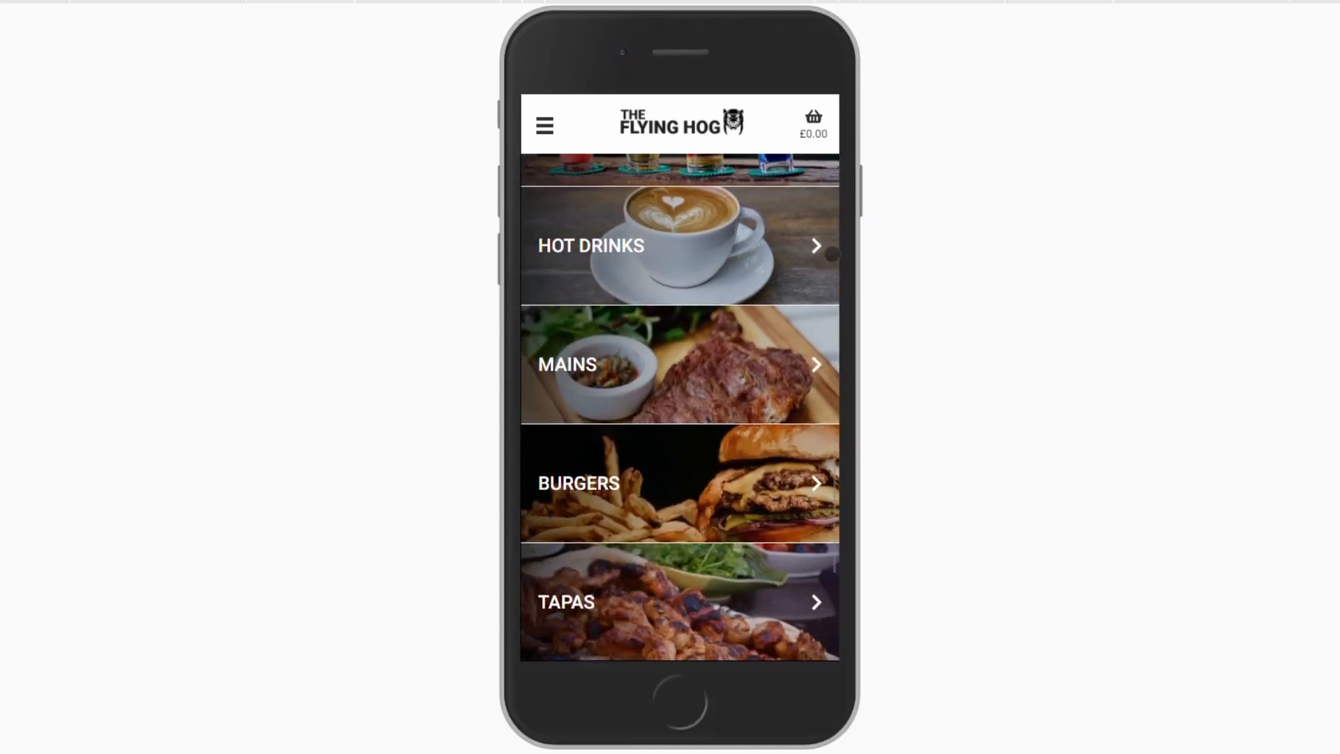
pyautogui.scroll(-3)
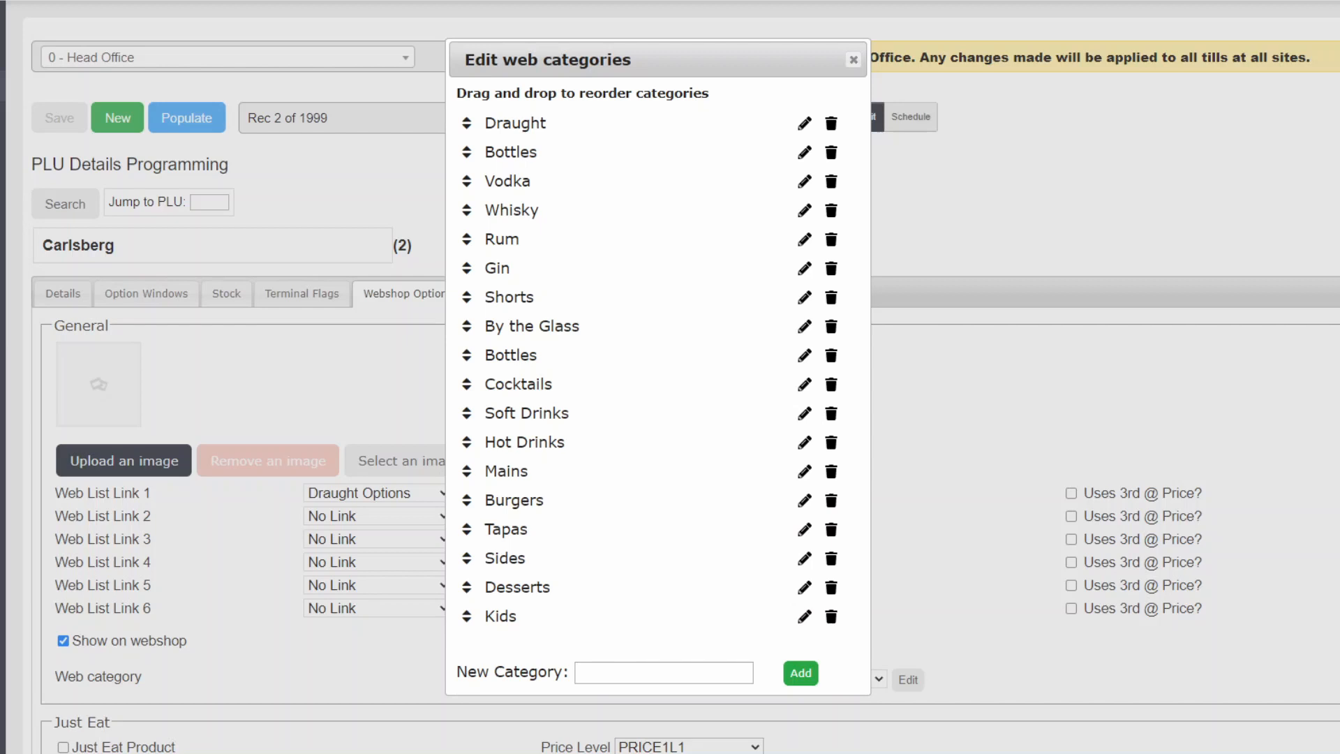
pyautogui.moveTo(32, 638)
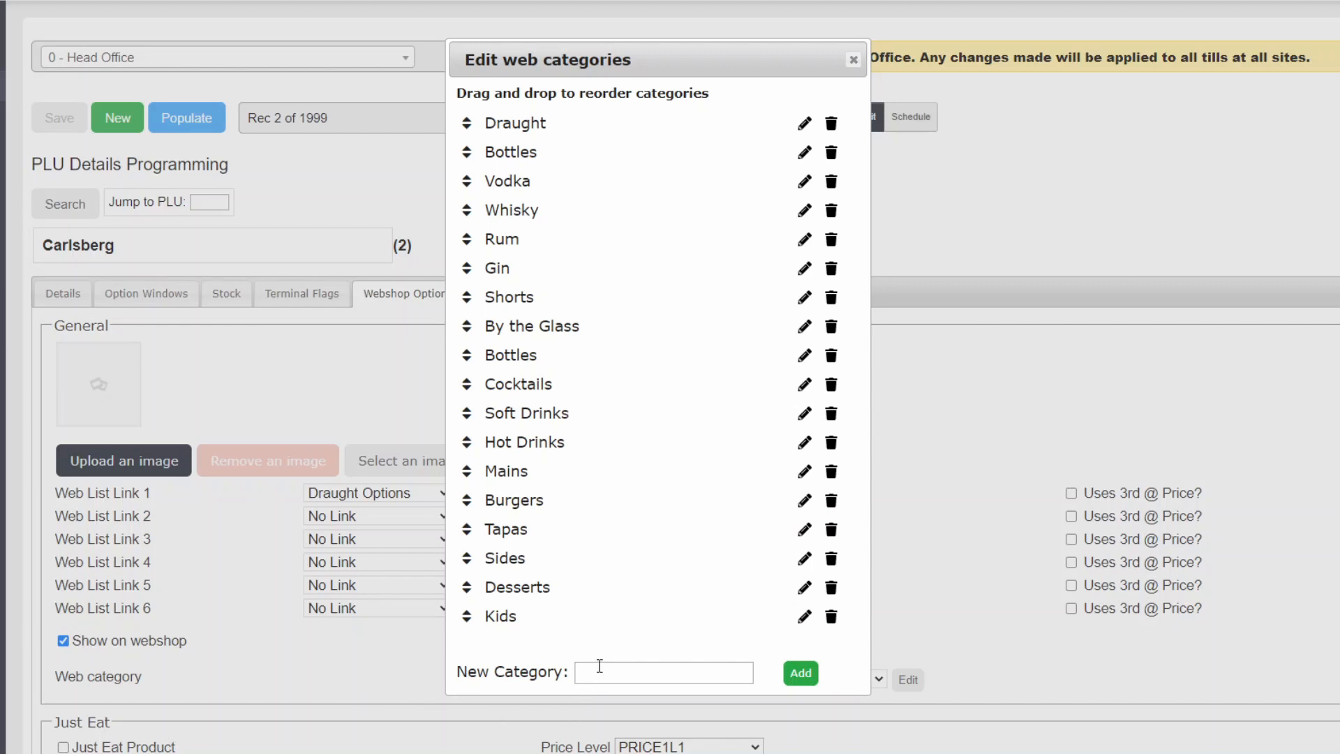
# Step: Add a new web category named Drinks and confirm the save
pyautogui.click(663, 672)
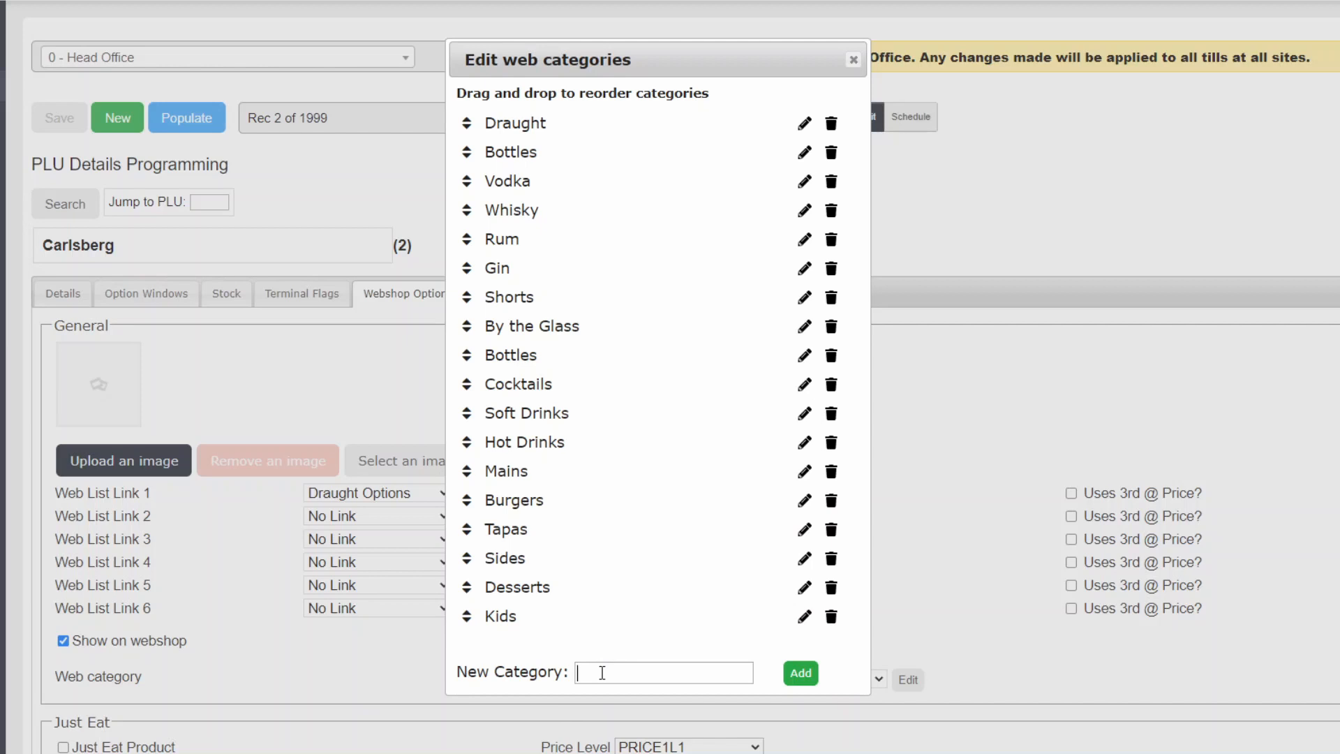
pyautogui.write('Drinks')
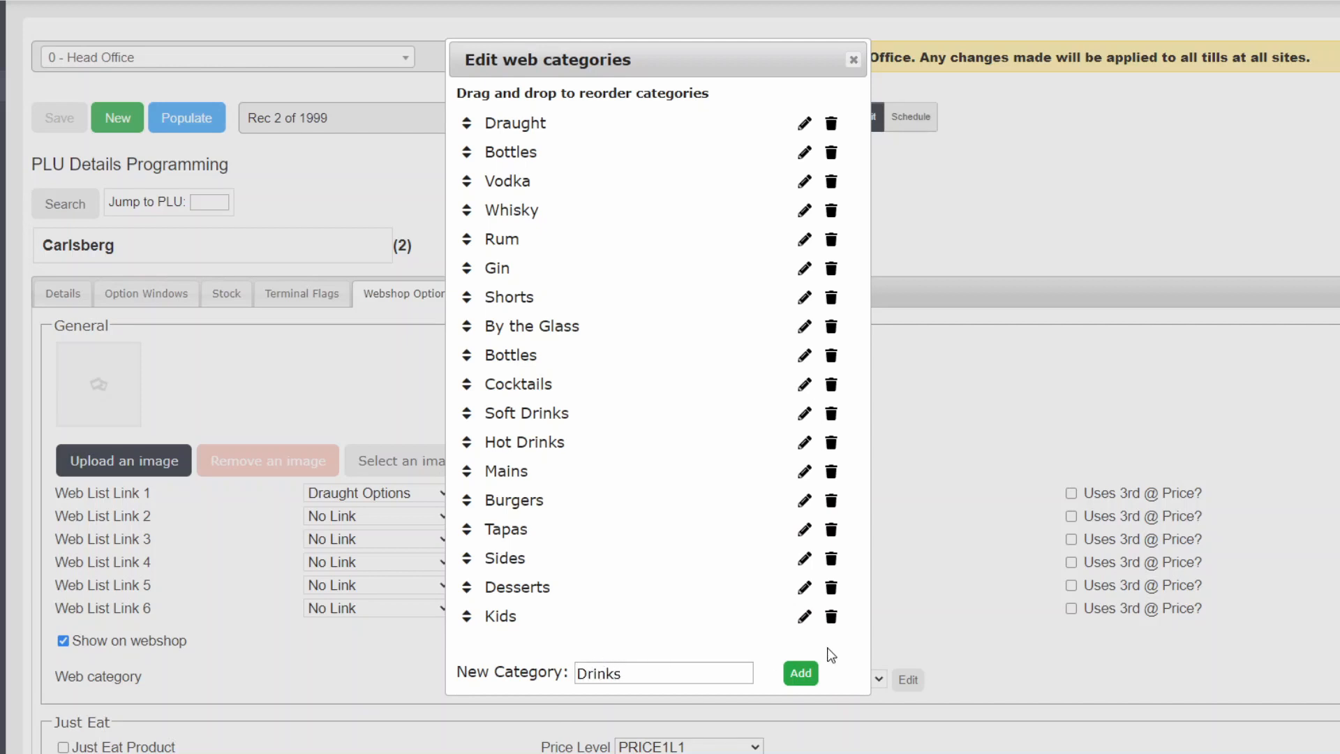
pyautogui.click(800, 673)
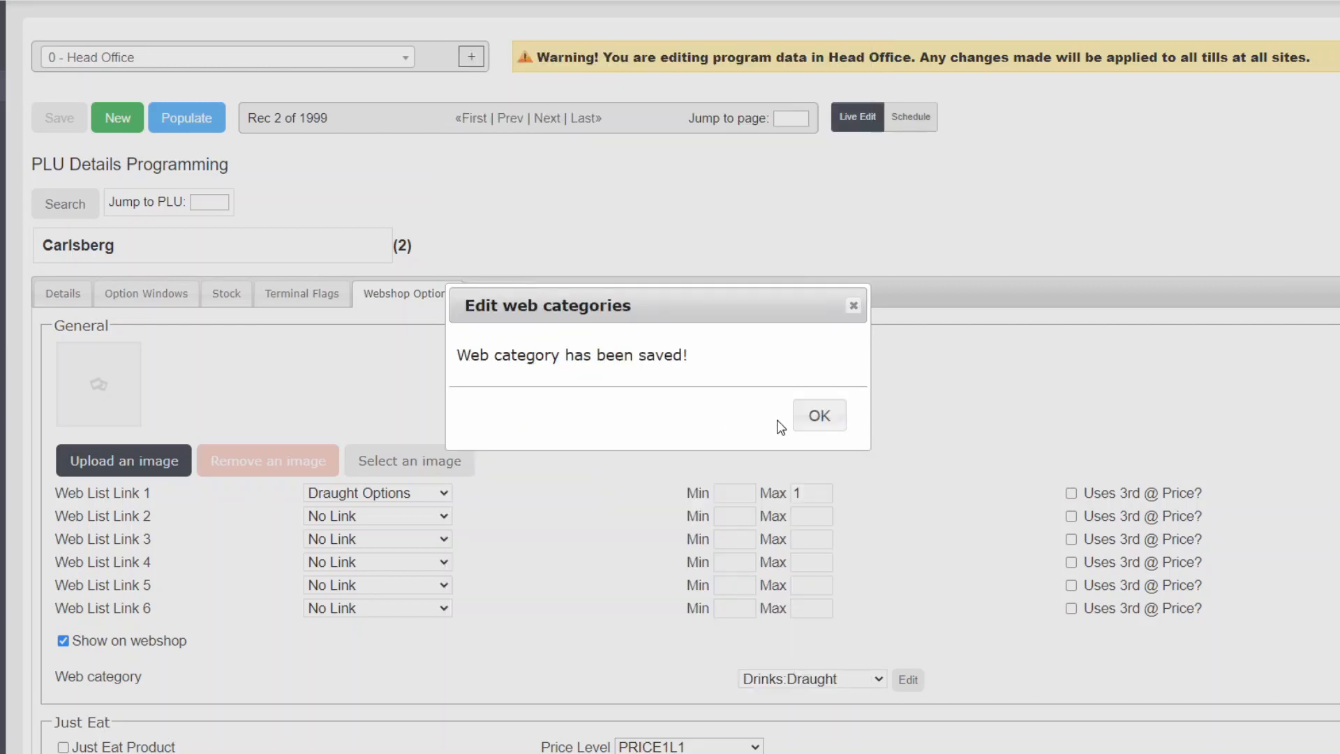
pyautogui.click(817, 415)
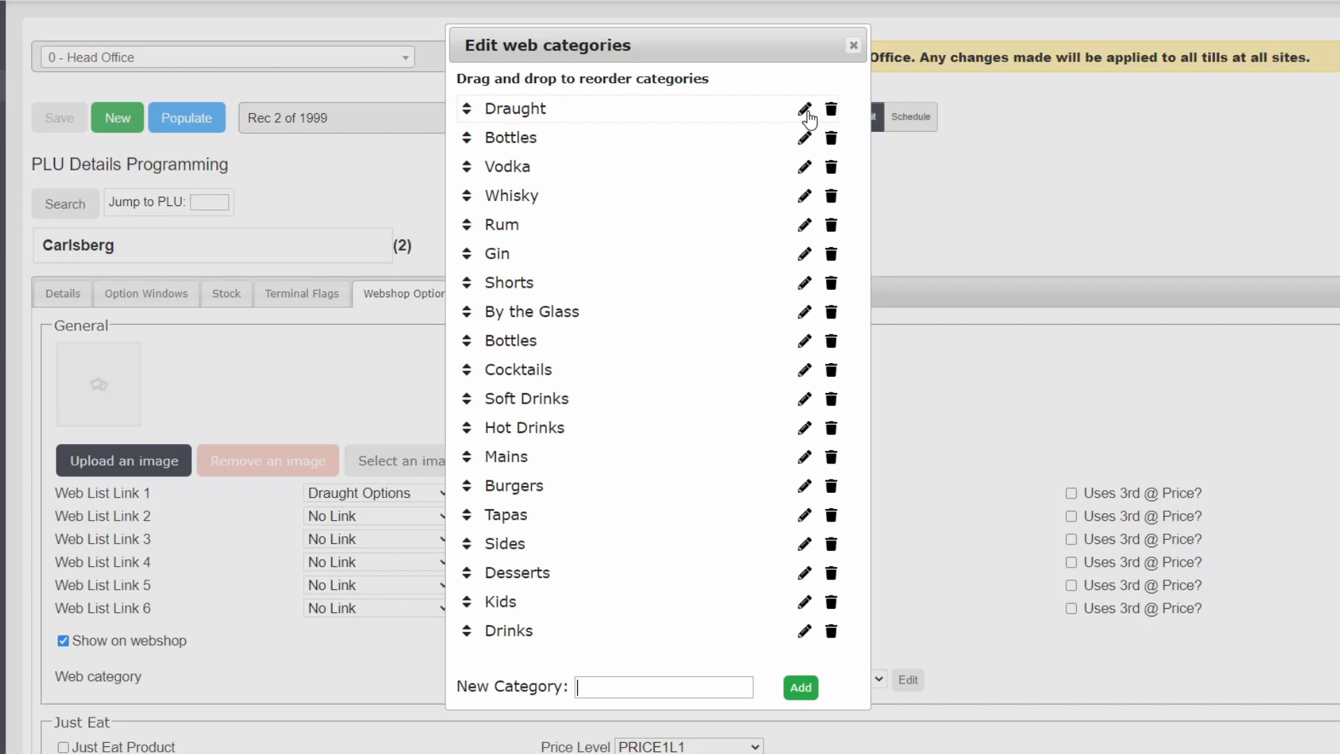
# Step: Rename the Draught category to Drinks:Draught
pyautogui.click(803, 109)
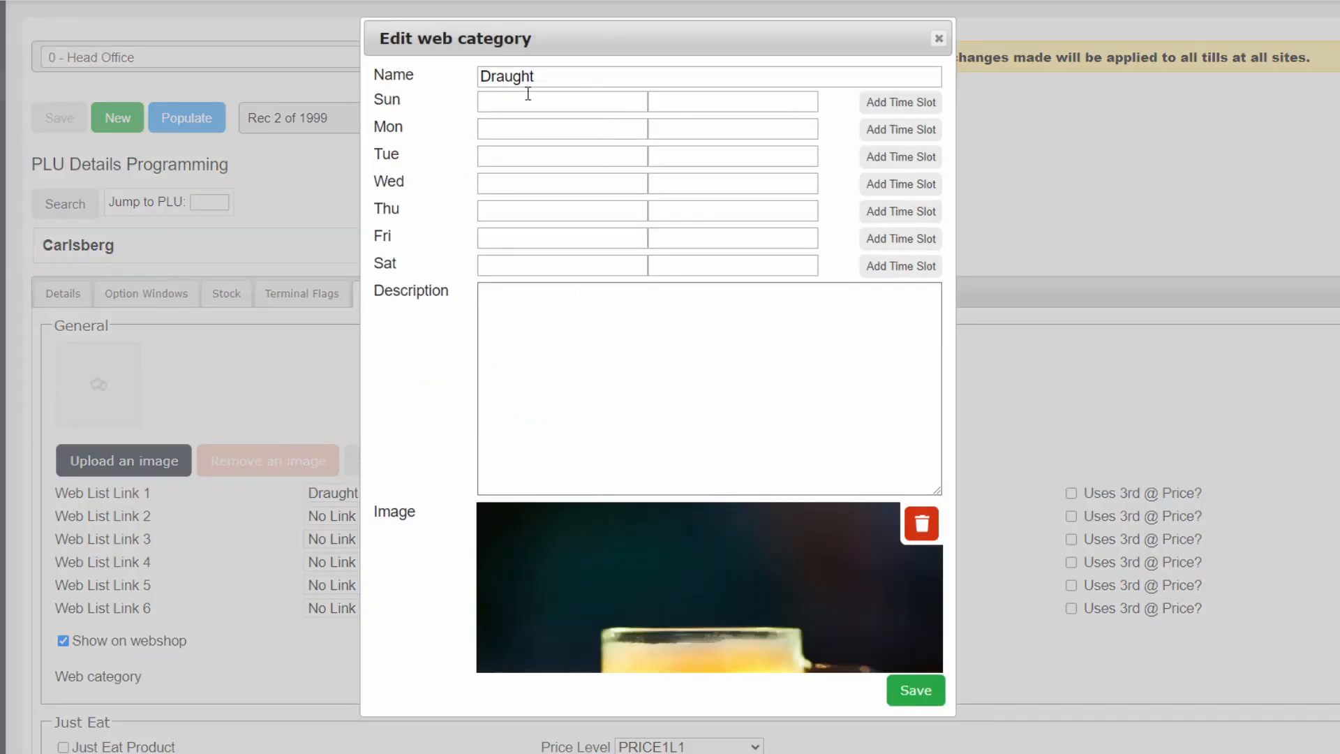
pyautogui.write('Drinks')
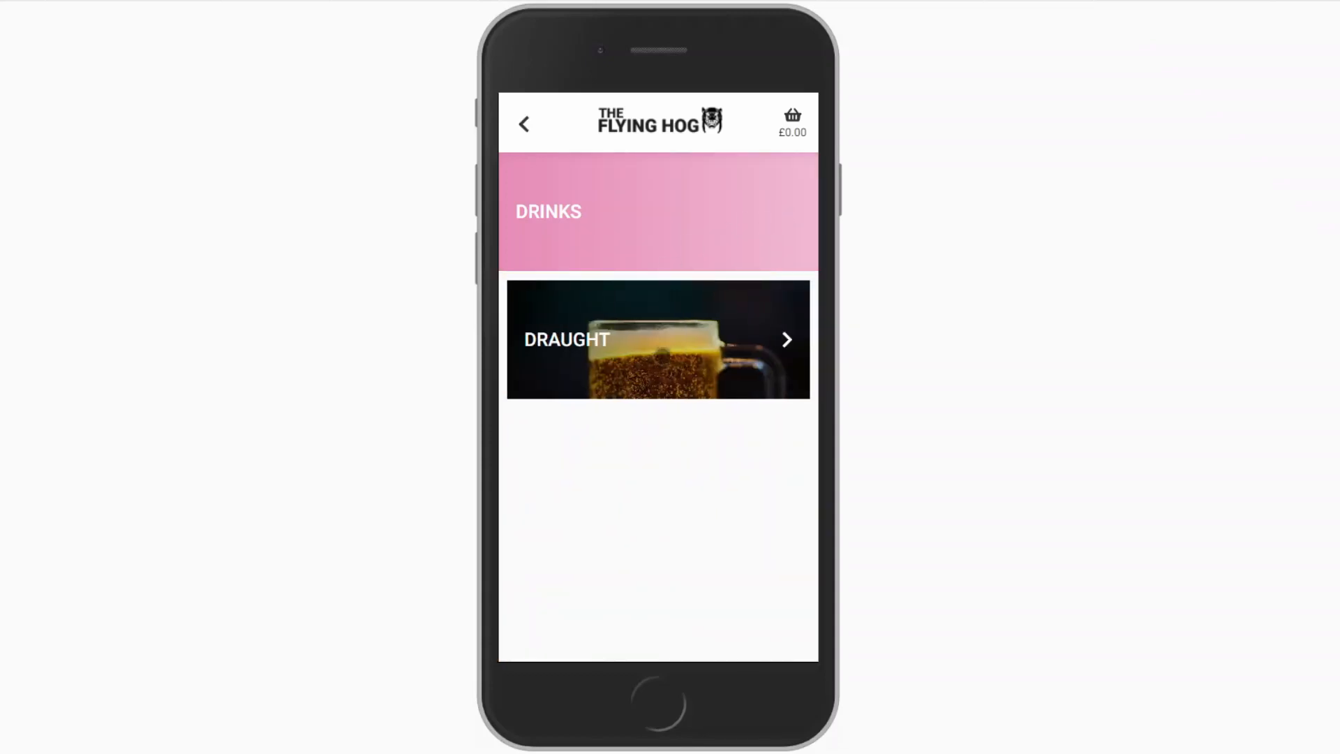
pyautogui.click(659, 339)
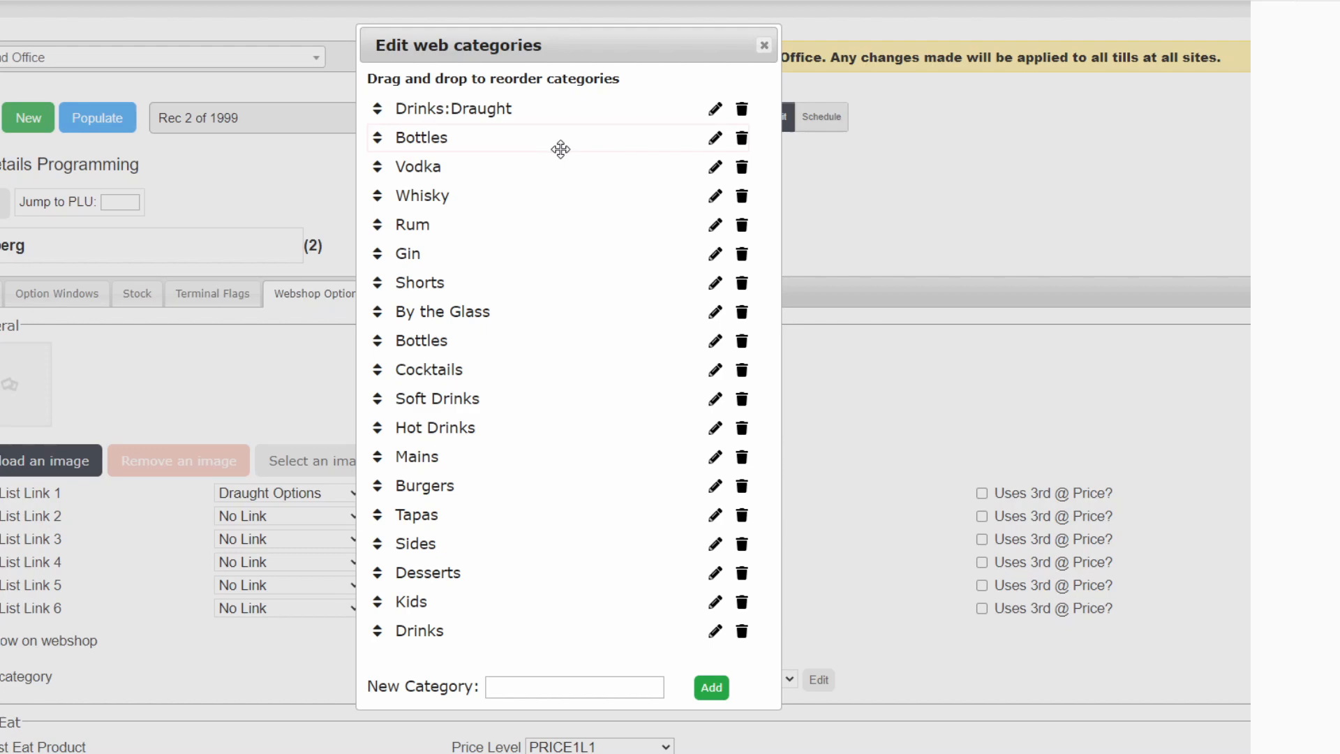
# Step: Prefix Bottles, Vodka, Gin and the other drink categories with Drinks:, and add a Food category
pyautogui.click(715, 137)
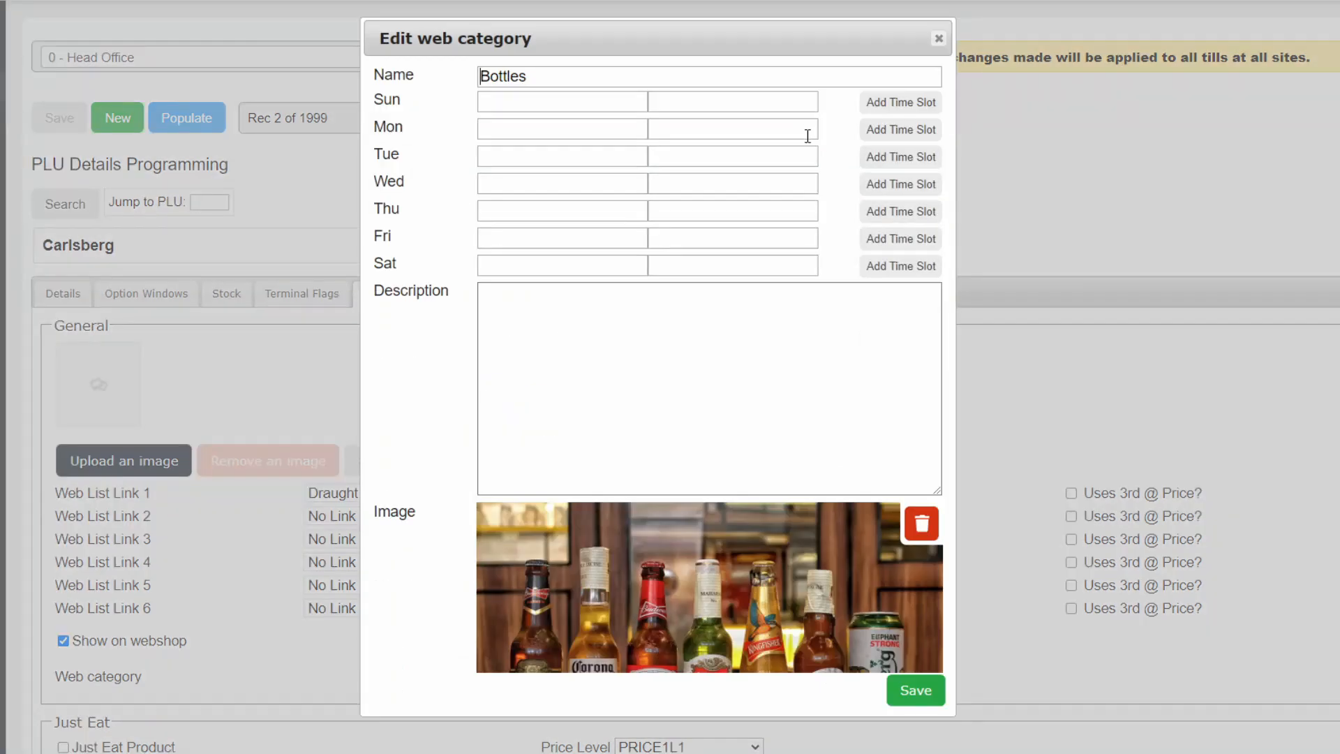
pyautogui.write('D')
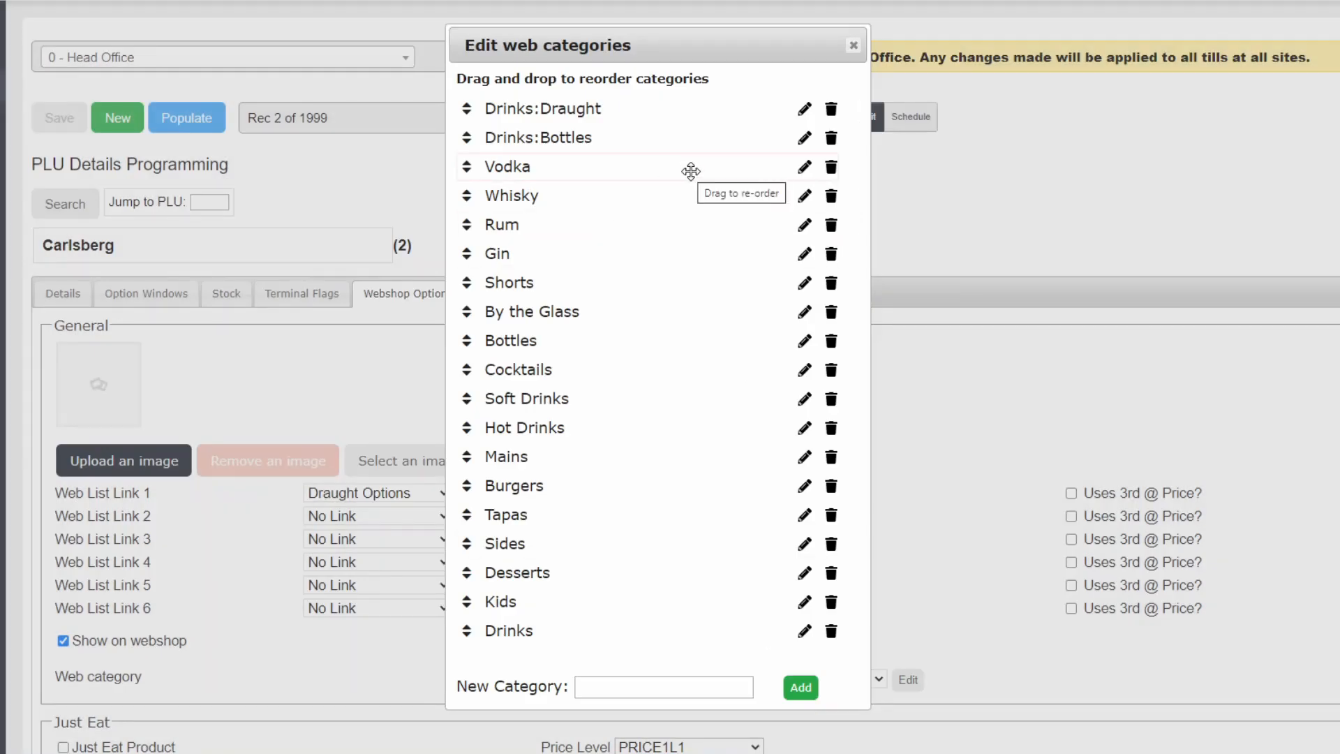
pyautogui.click(803, 167)
pyautogui.write('Drinks:')
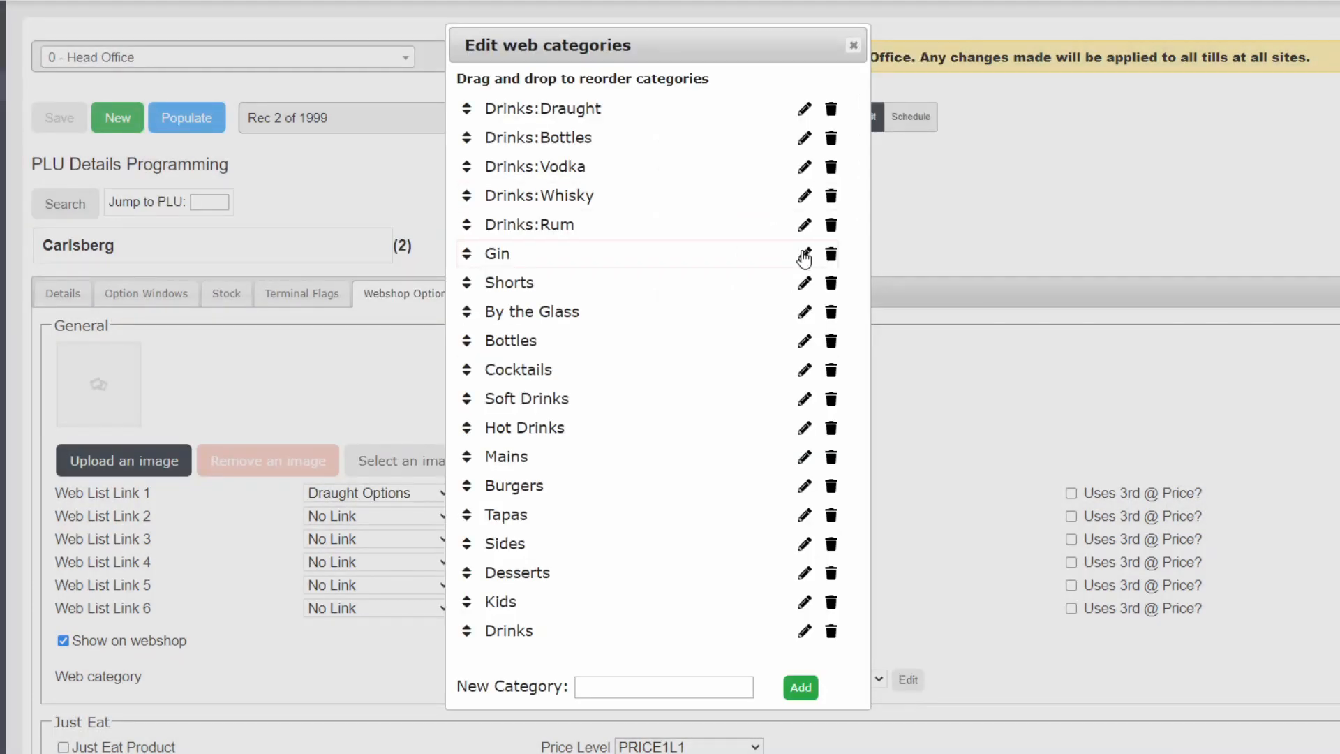
pyautogui.click(804, 282)
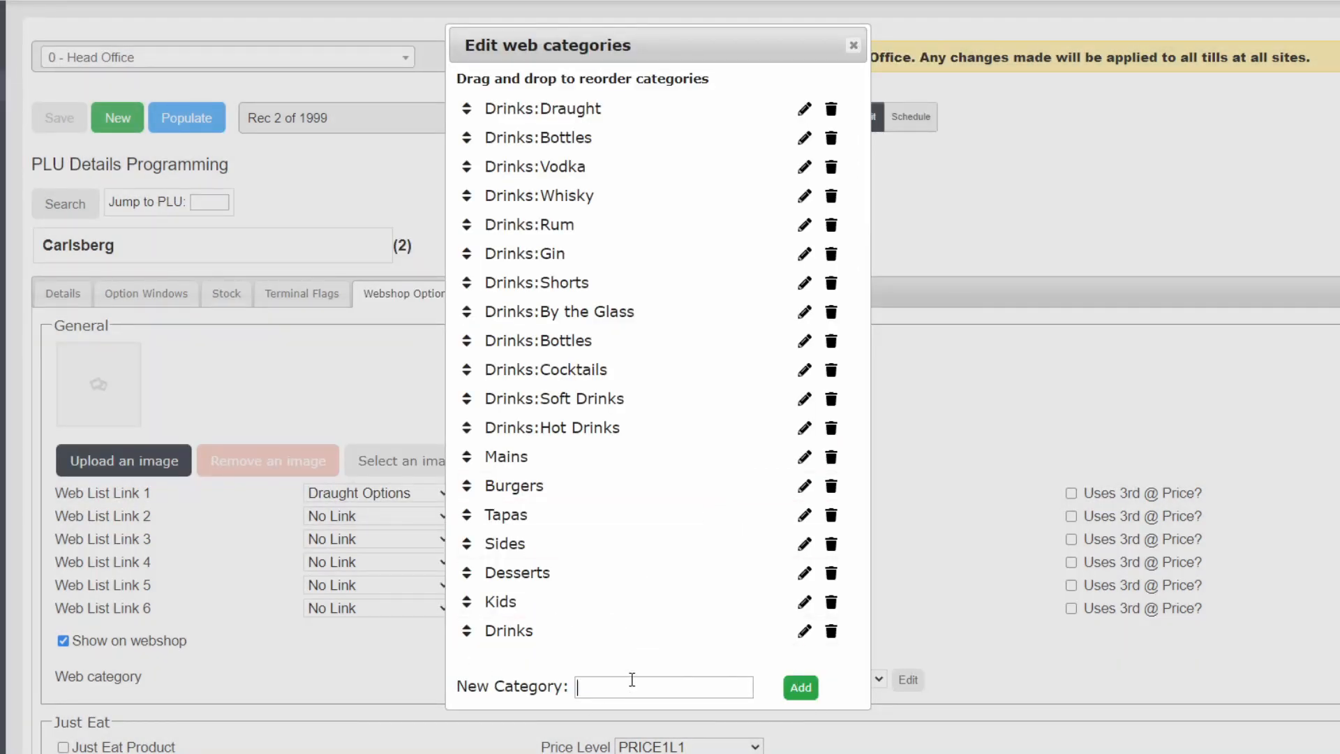
pyautogui.write('Food')
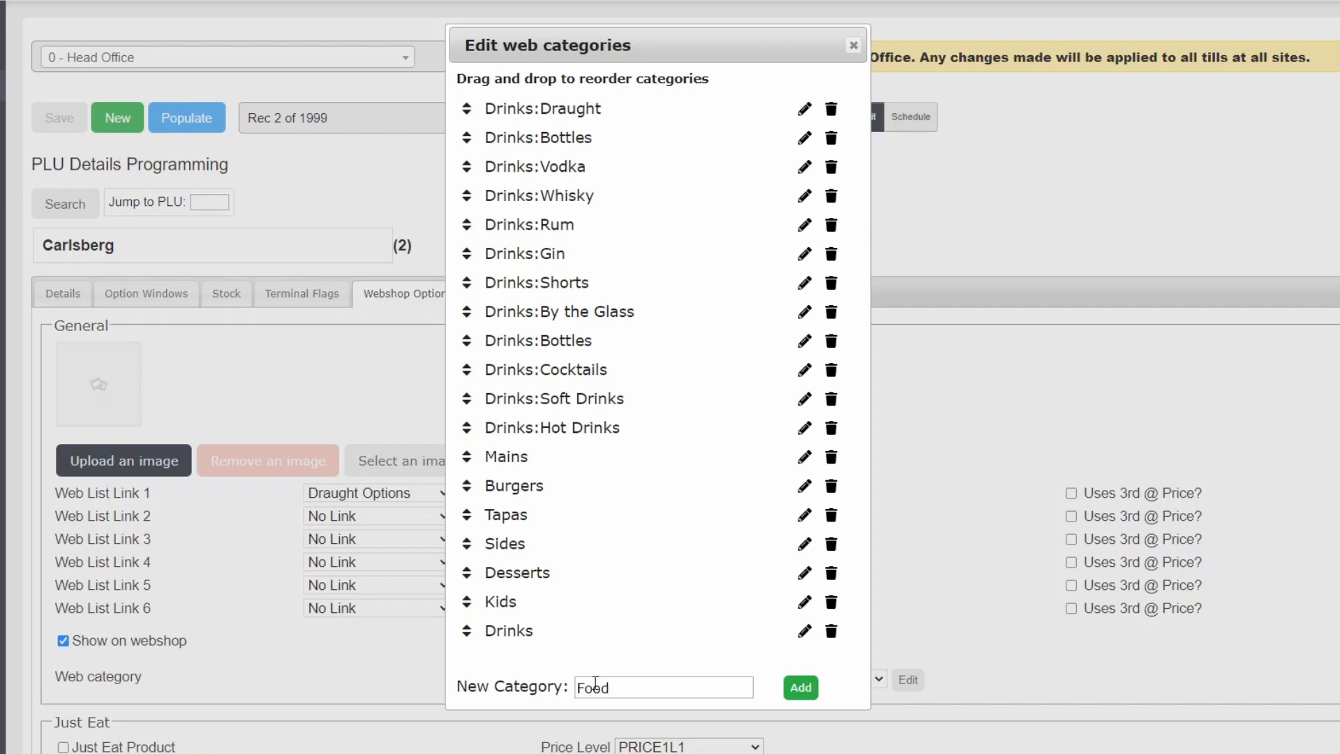
pyautogui.click(852, 45)
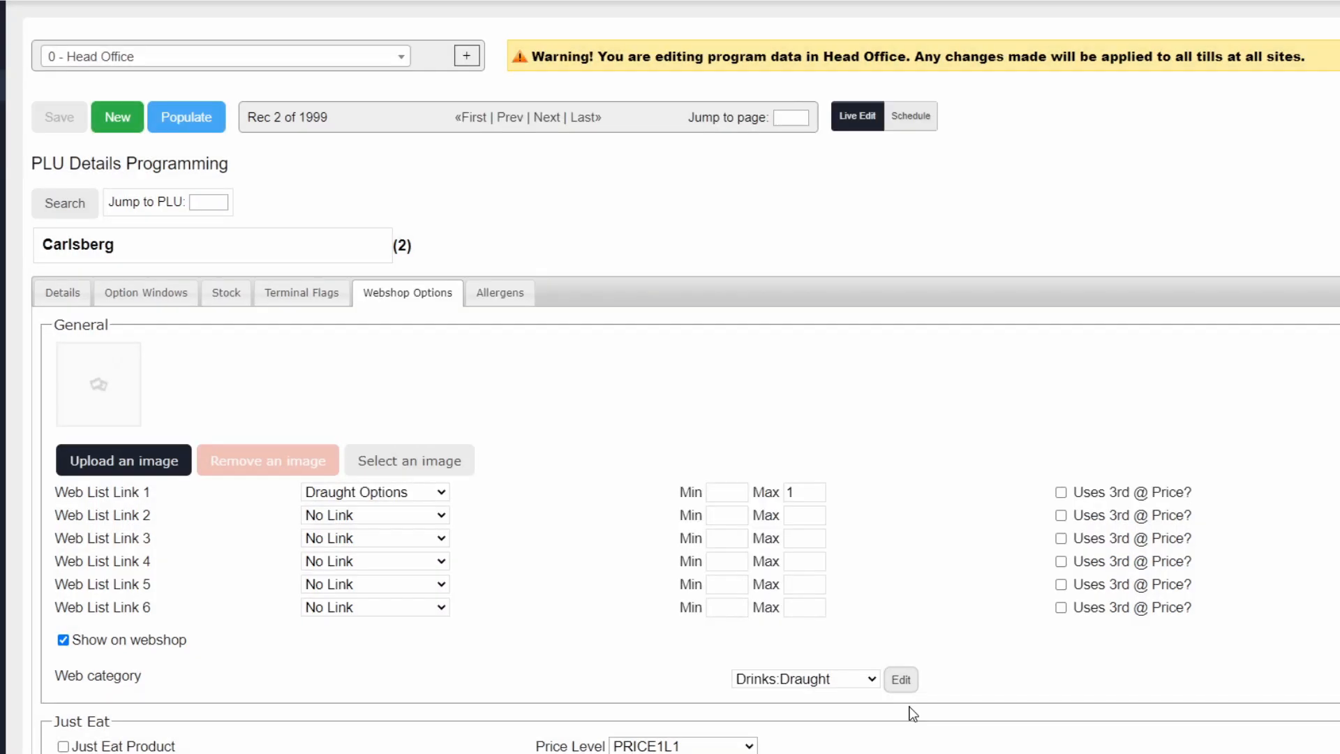
# Step: Reopen the web category list, now ending with Food, and check the Drinks subcategories
pyautogui.click(900, 679)
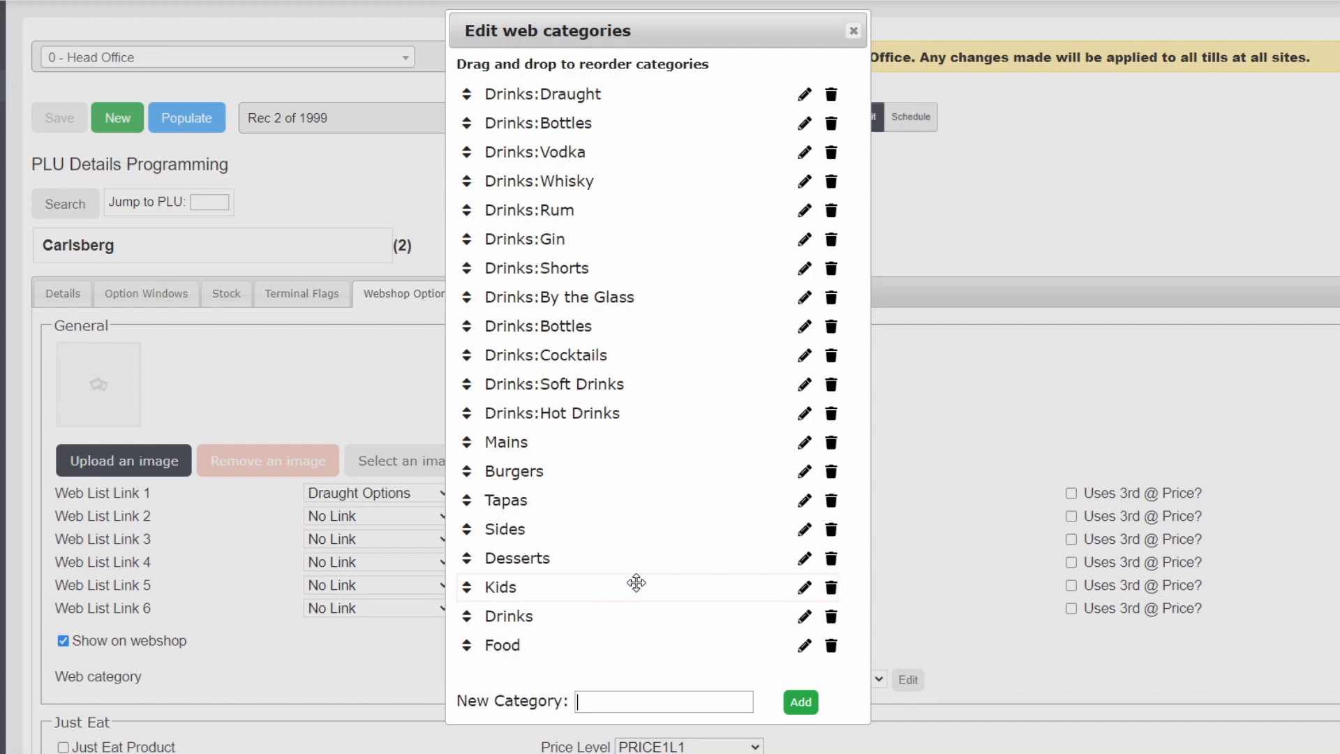
pyautogui.click(803, 442)
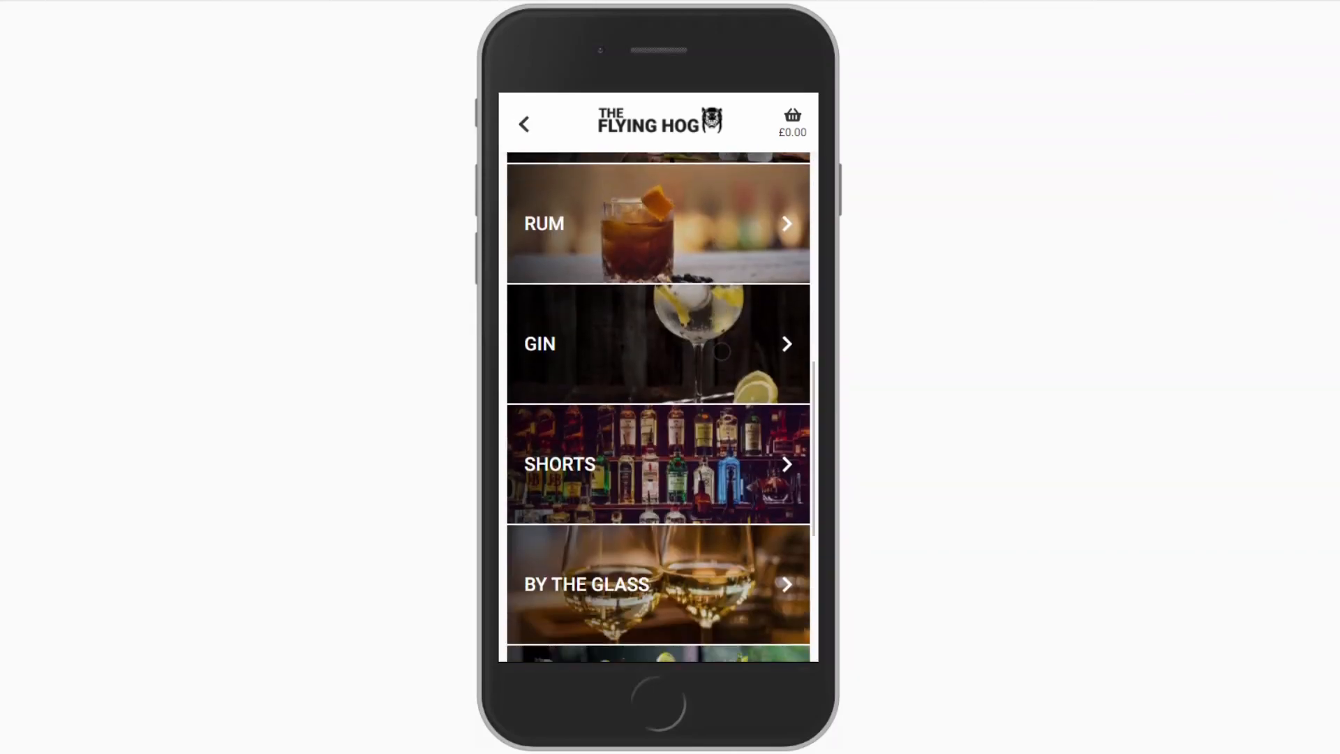
pyautogui.click(524, 124)
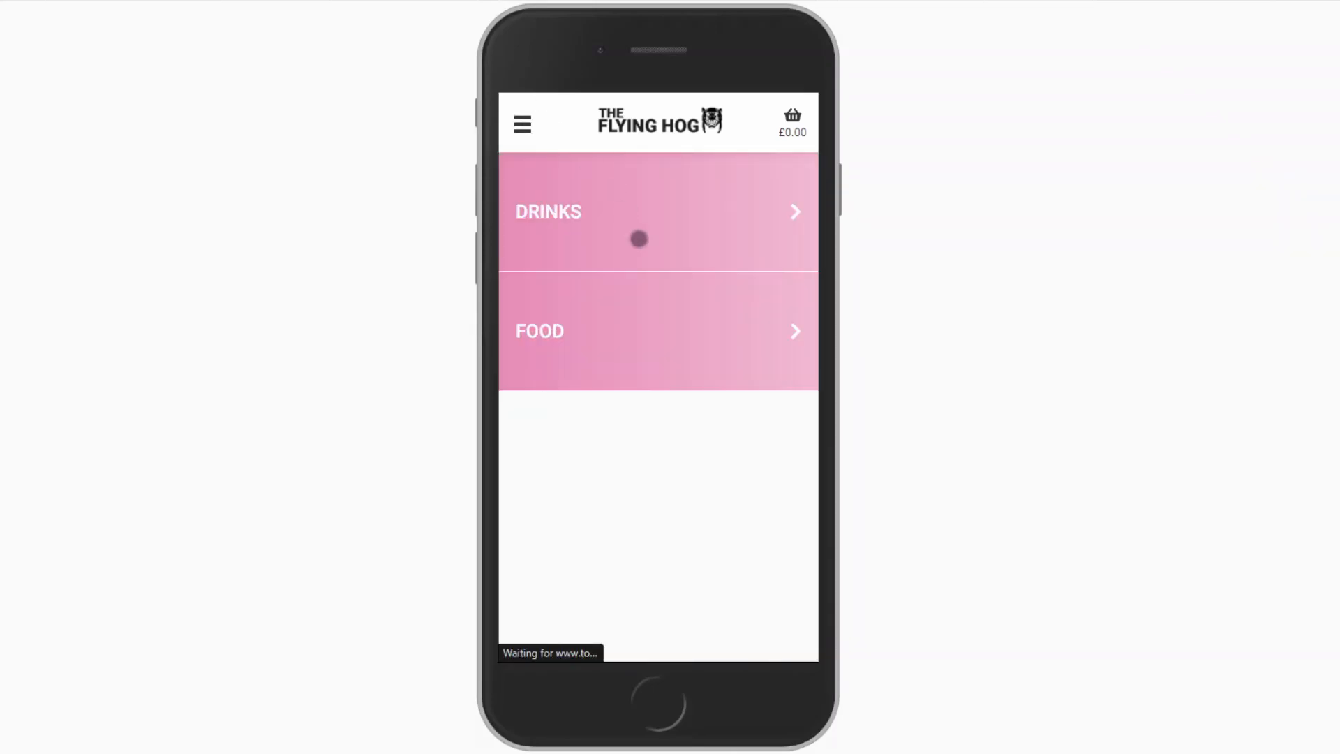
pyautogui.click(657, 330)
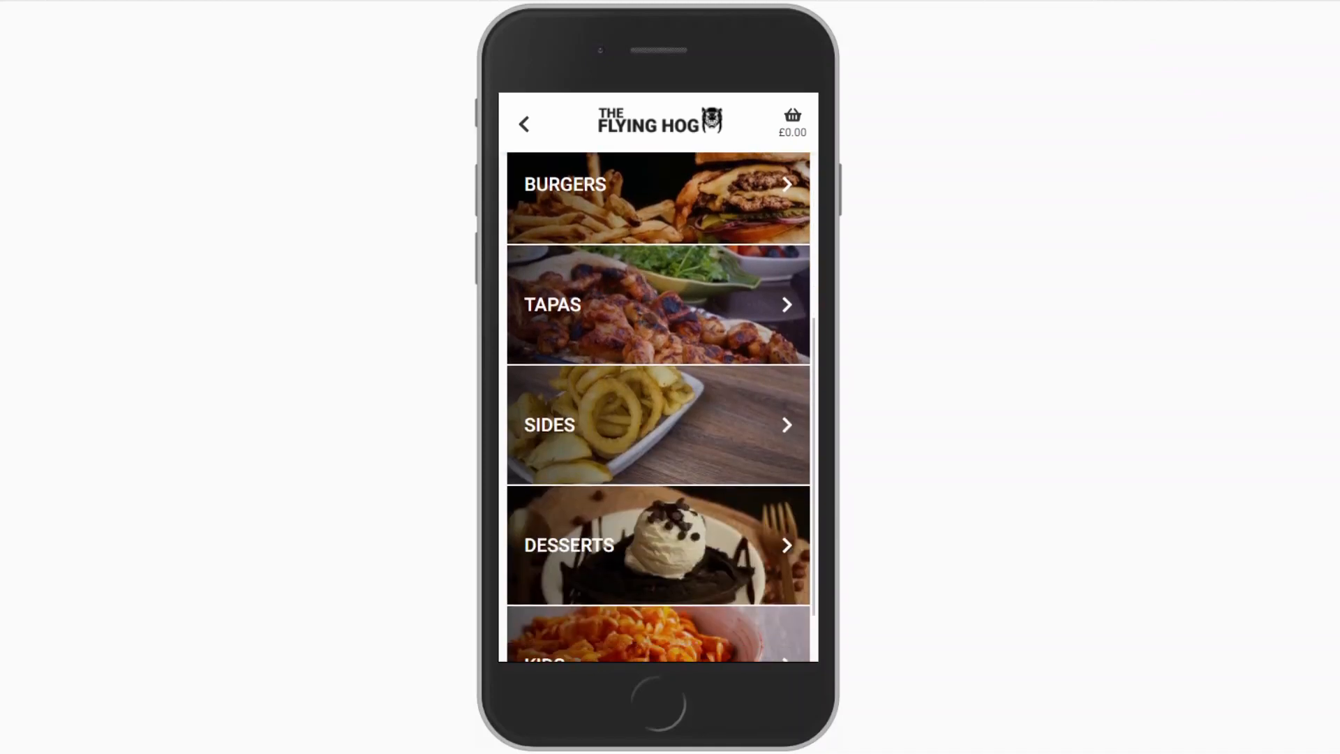
pyautogui.click(522, 125)
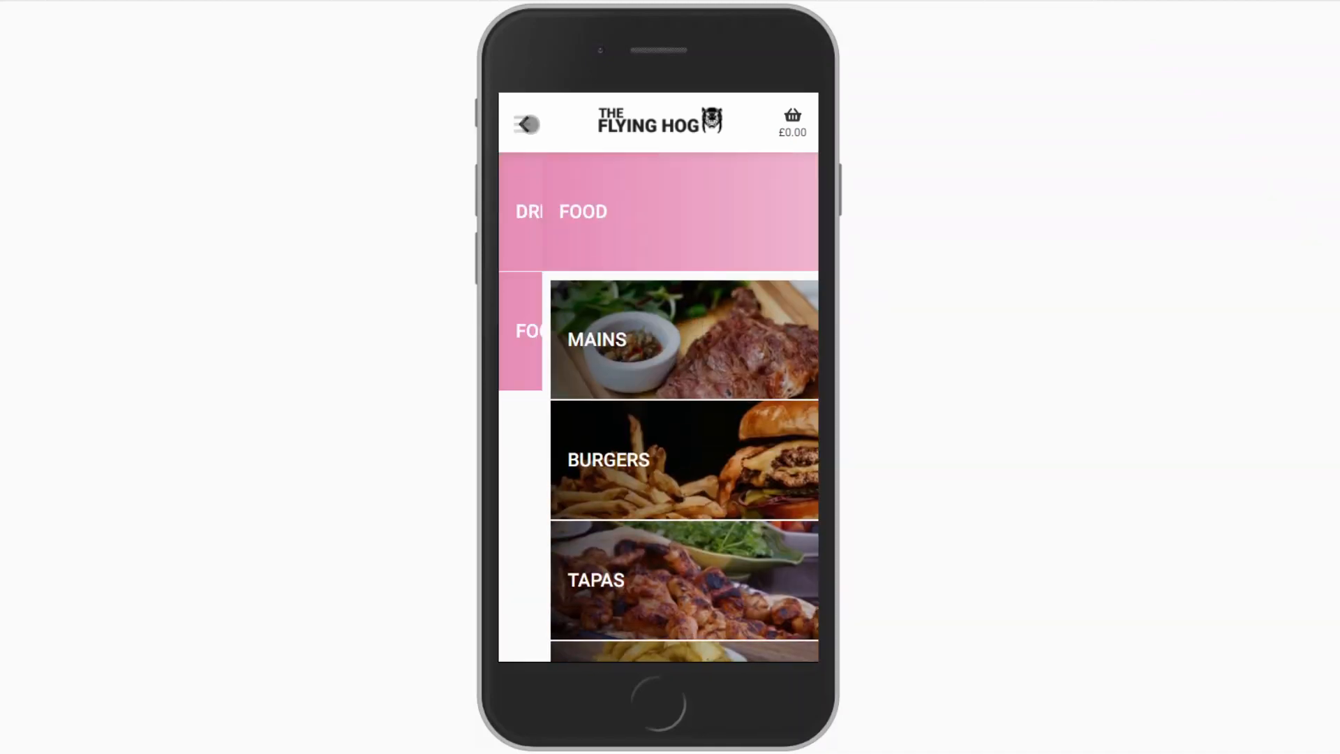
pyautogui.click(644, 228)
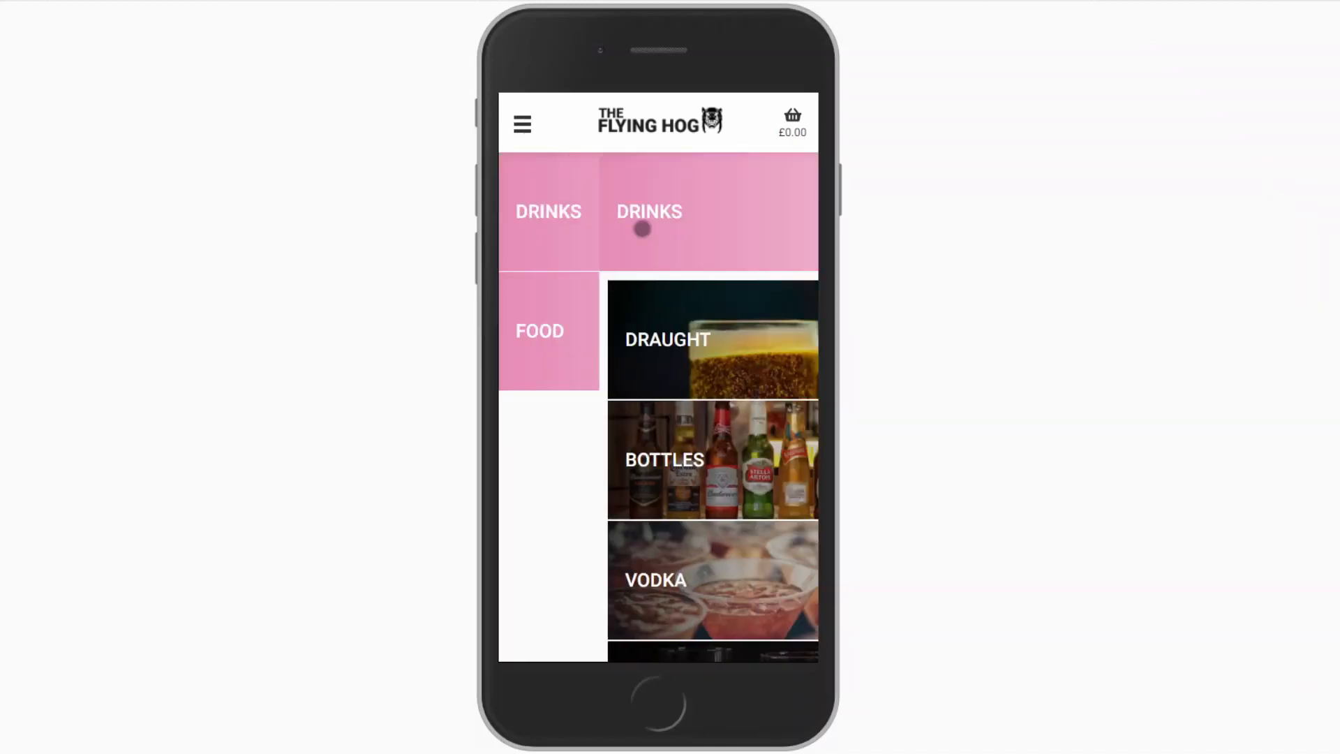
pyautogui.click(648, 210)
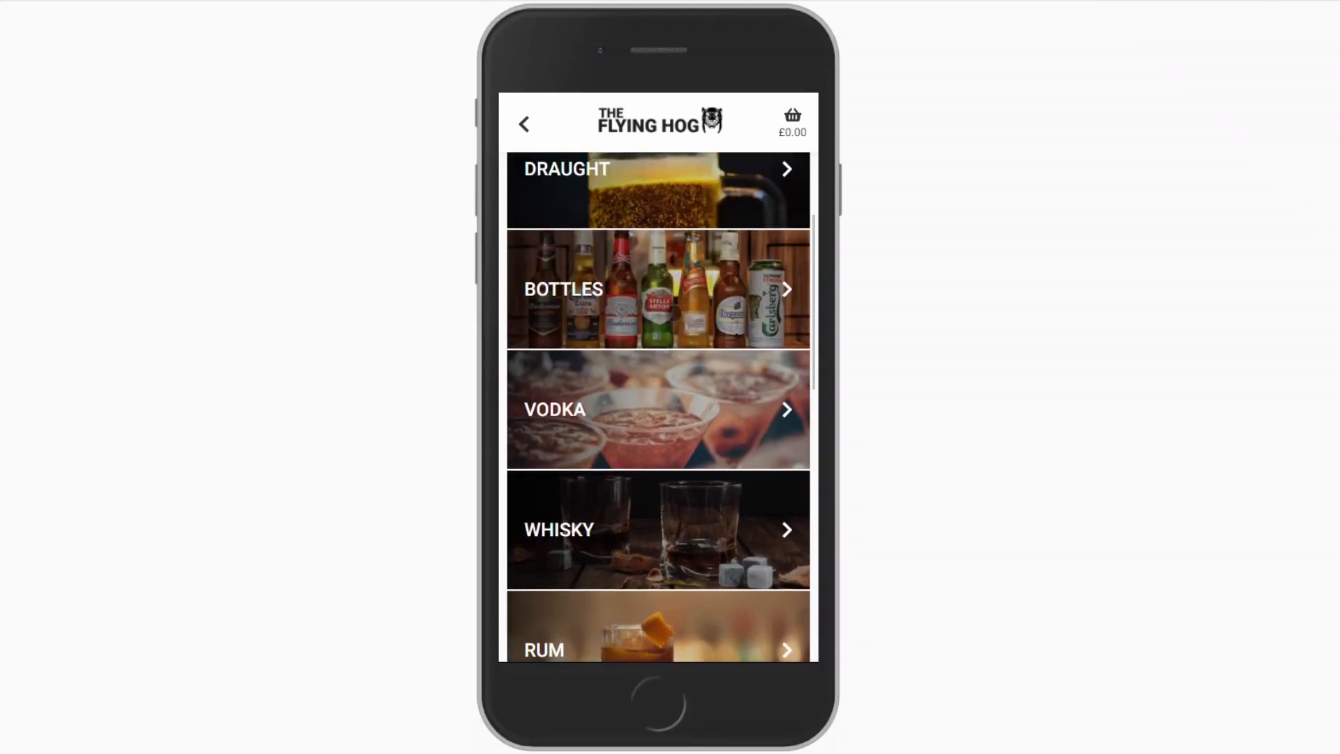
pyautogui.scroll(-3)
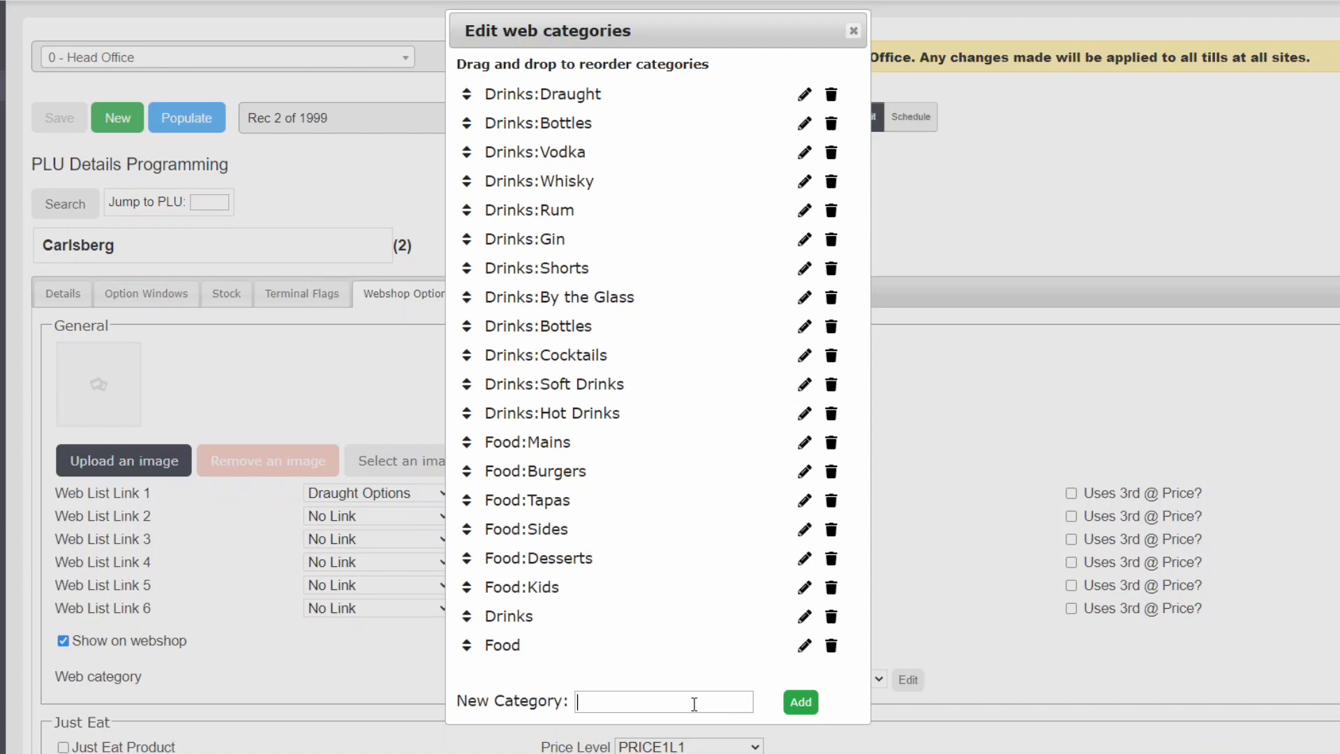
# Step: Add a new Drinks:Spirits web category and confirm the save
pyautogui.write('Drinks:Sp')
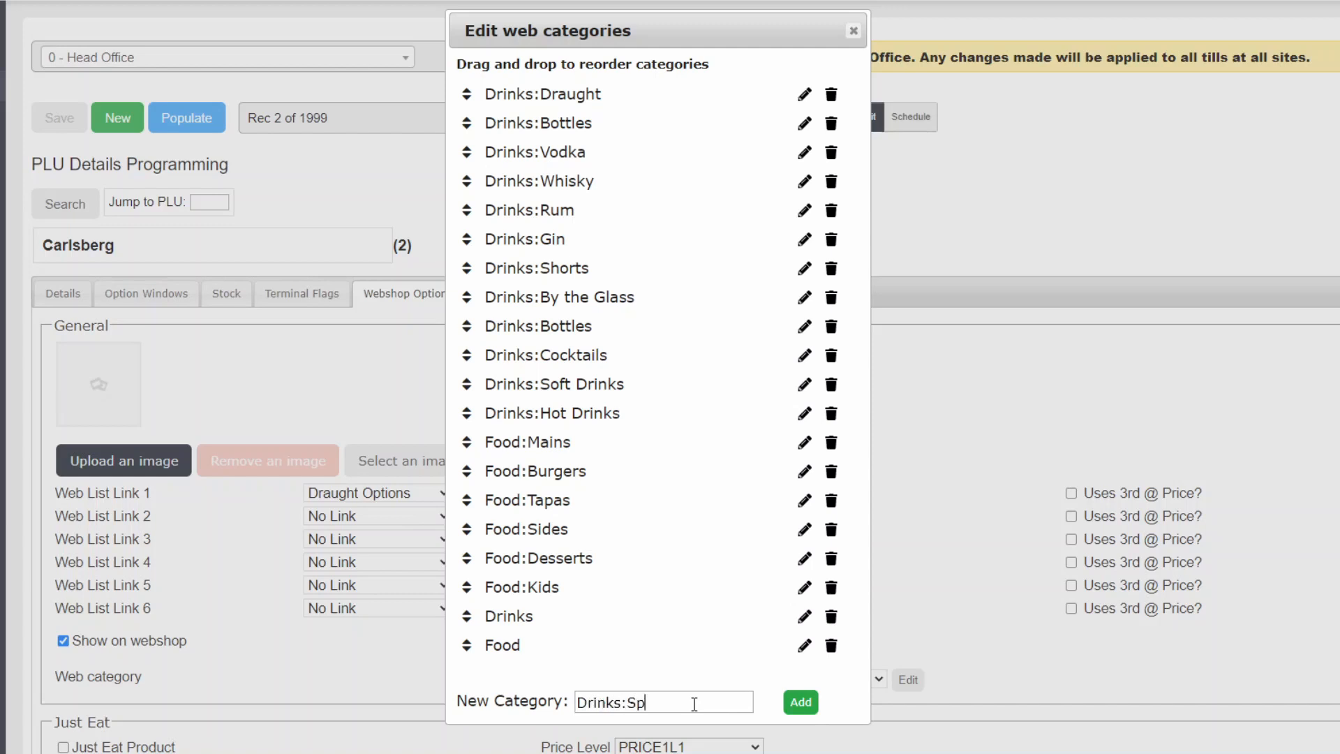
pyautogui.write('irits')
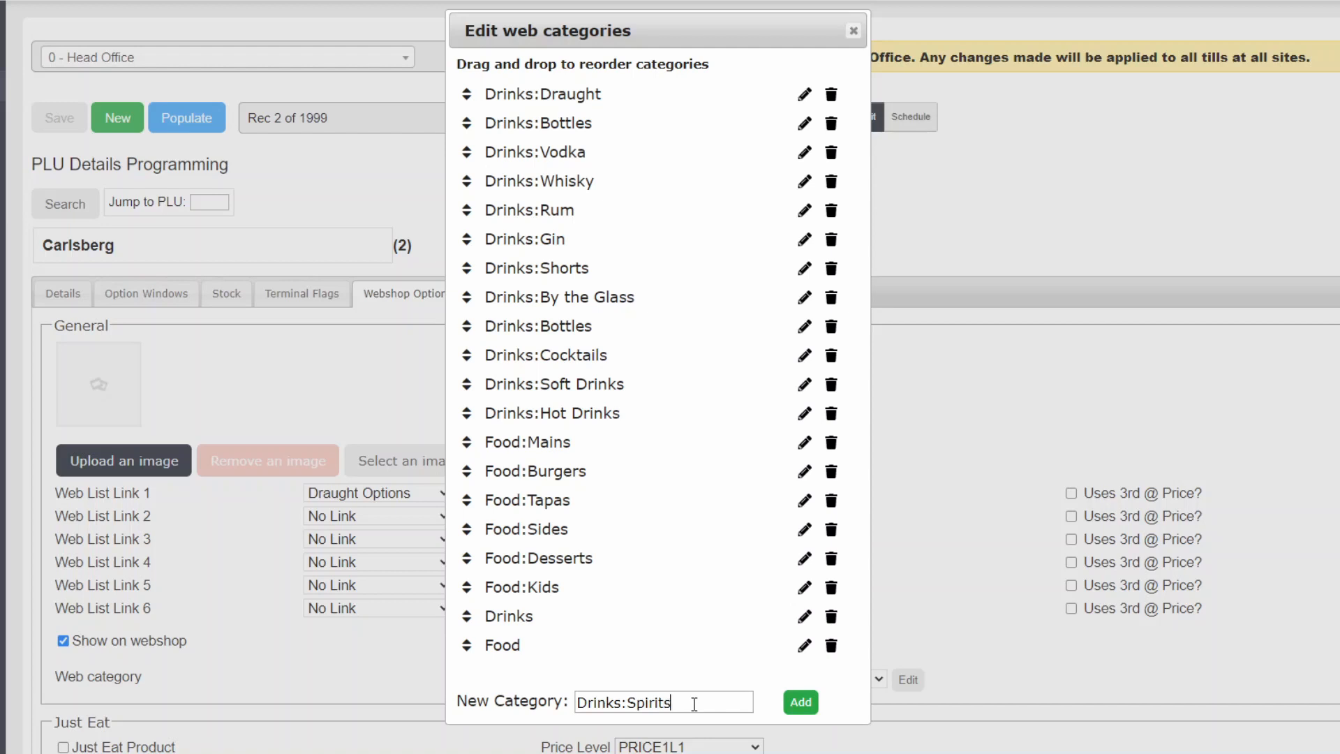
pyautogui.click(800, 702)
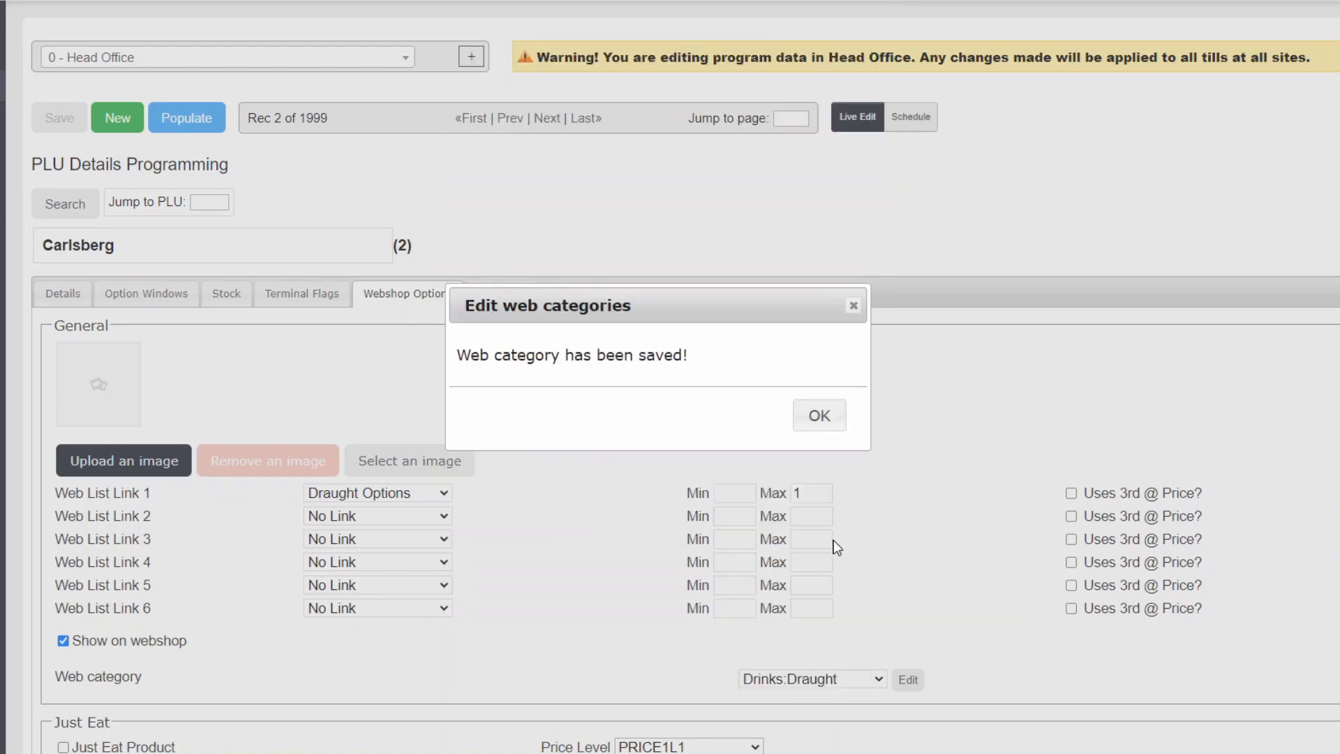
pyautogui.click(818, 415)
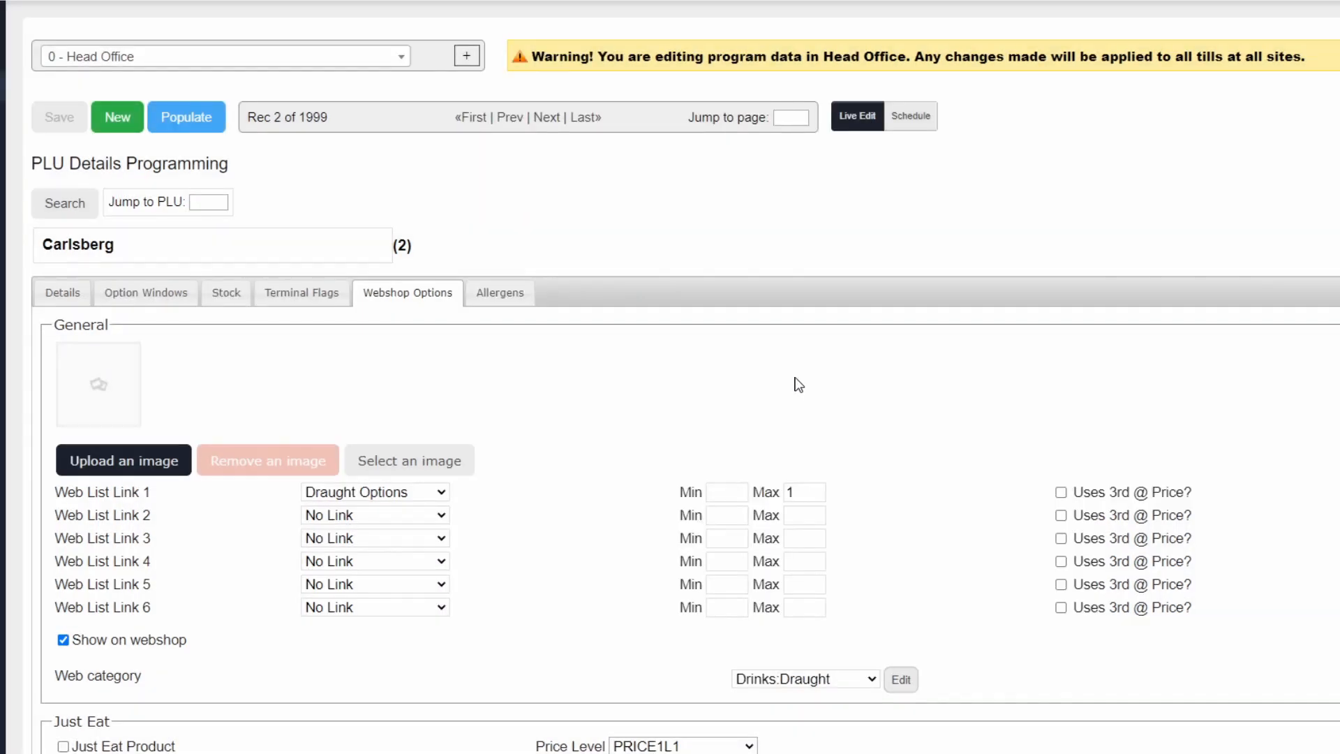
# Step: Rename Vodka, Whisky, Rum, Gin and Shorts to Drinks:Spirits: subcategories
pyautogui.click(899, 679)
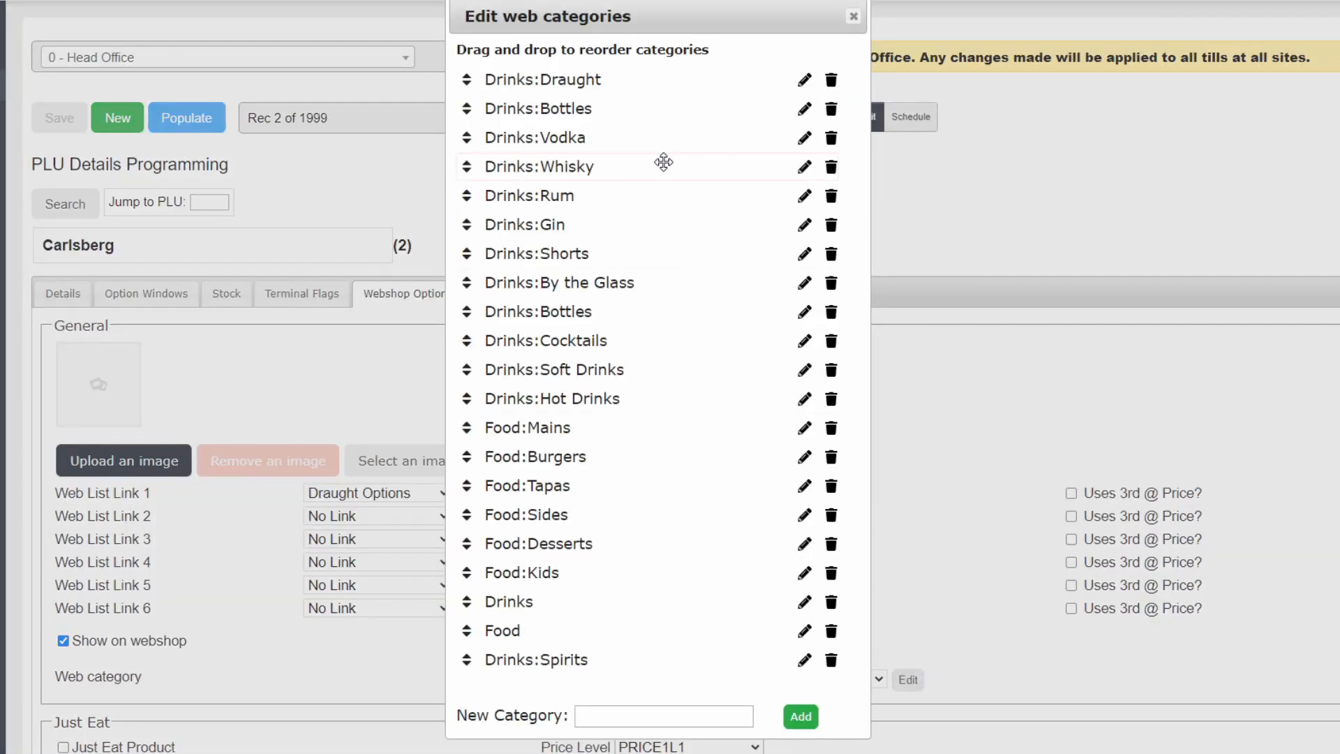
pyautogui.click(803, 138)
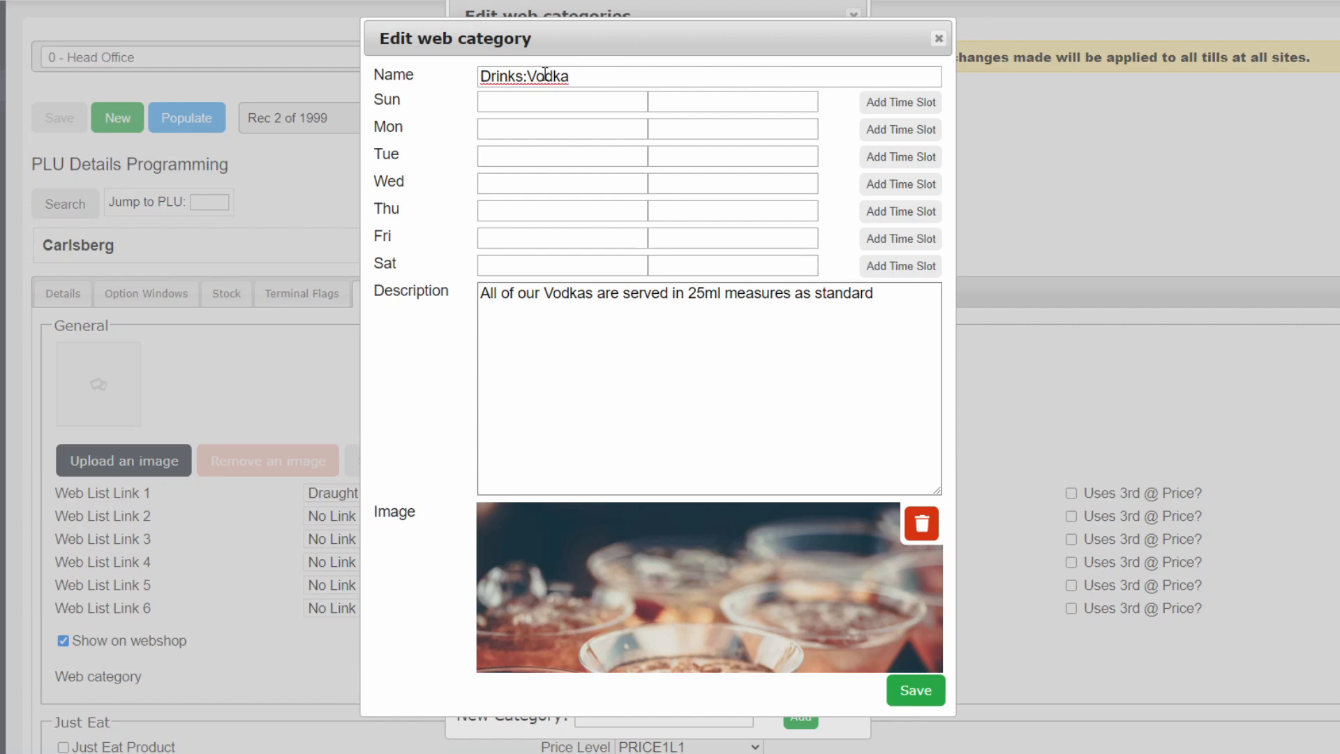
pyautogui.write('Spirit')
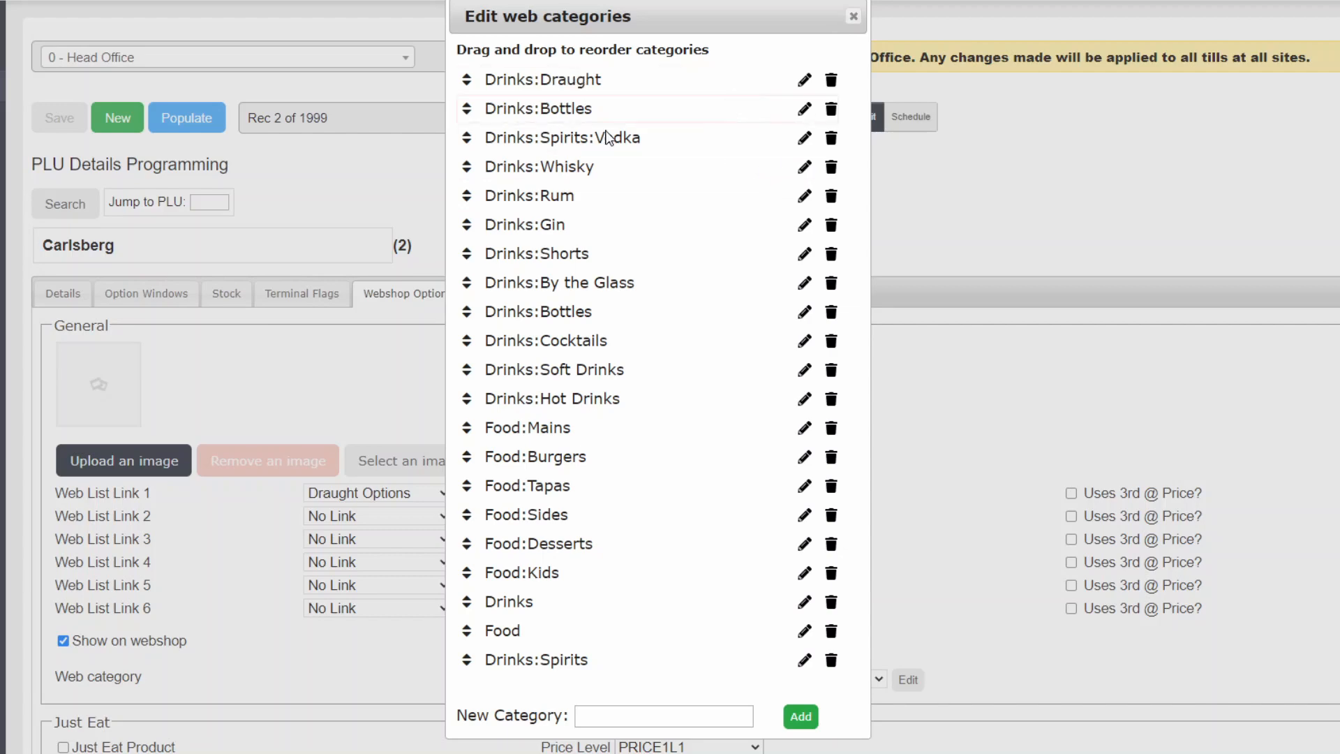
pyautogui.click(803, 167)
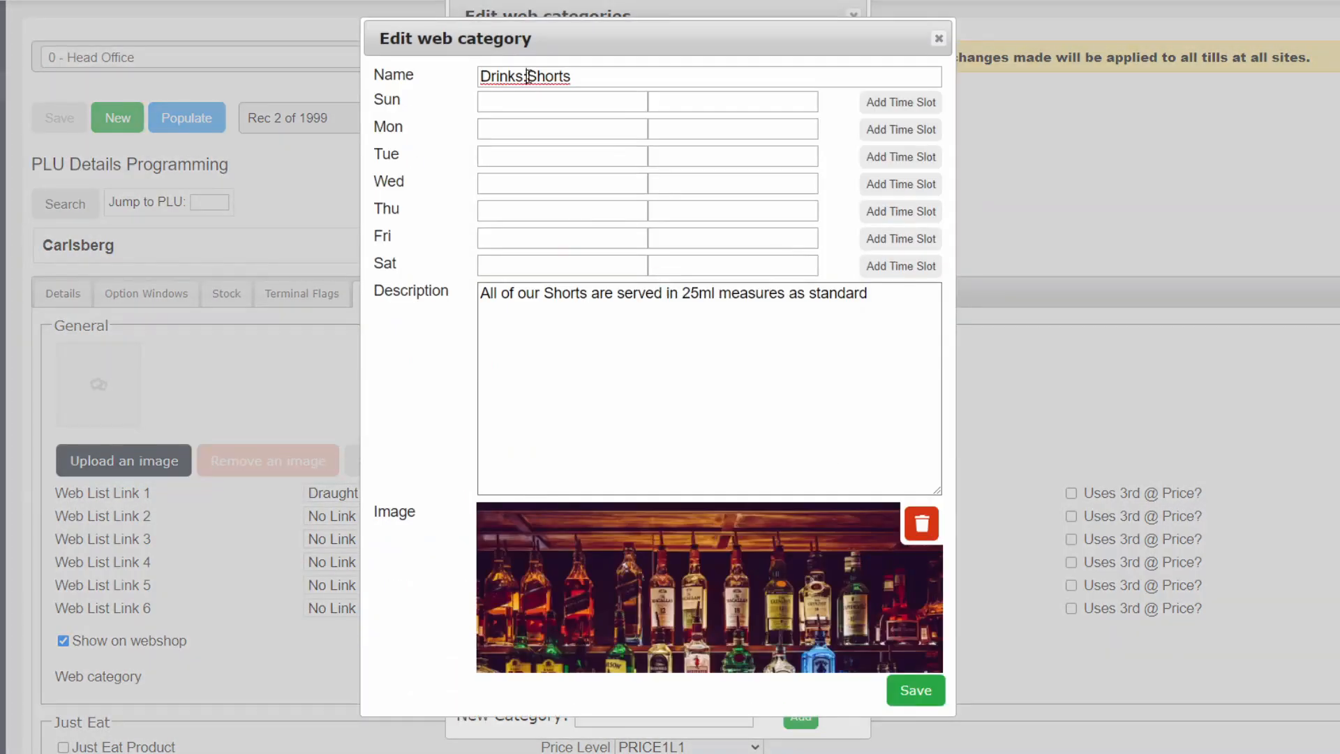
pyautogui.click(937, 38)
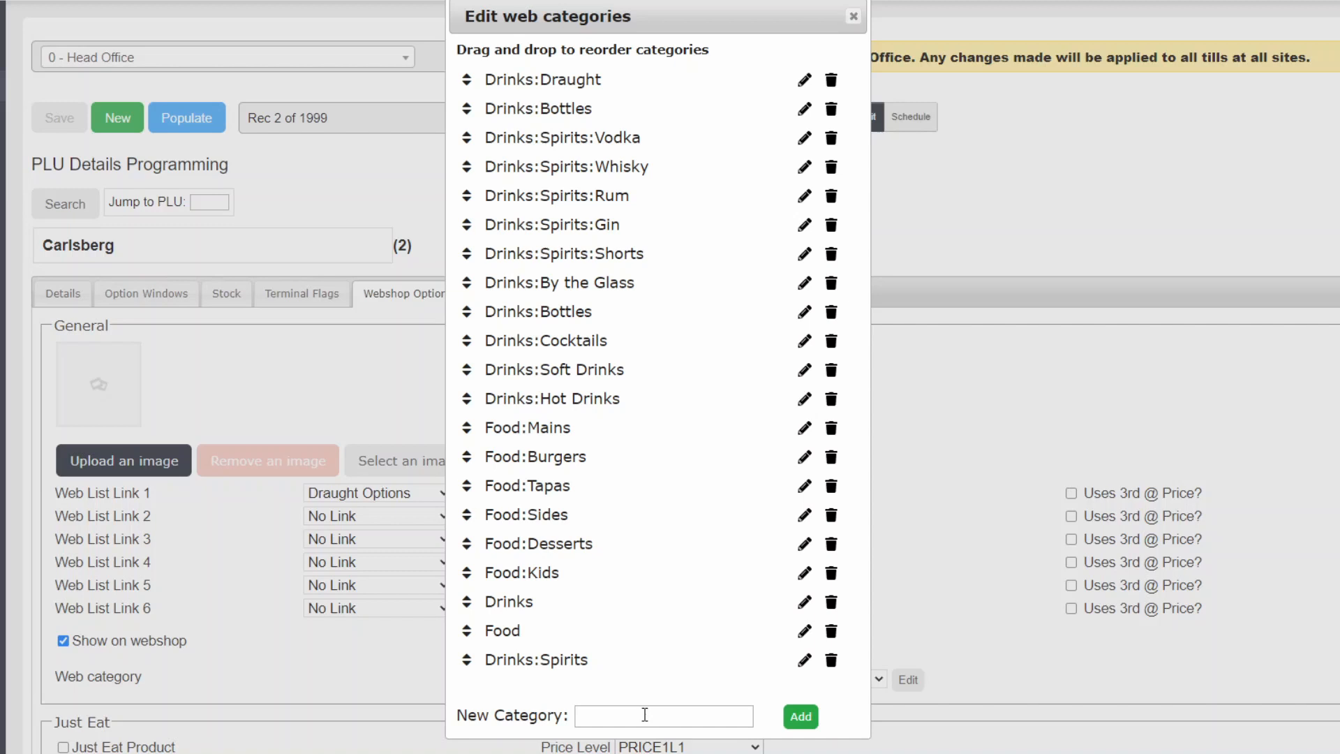
# Step: Add a new Drinks:Wine web category and dismiss the confirmation
pyautogui.write('D')
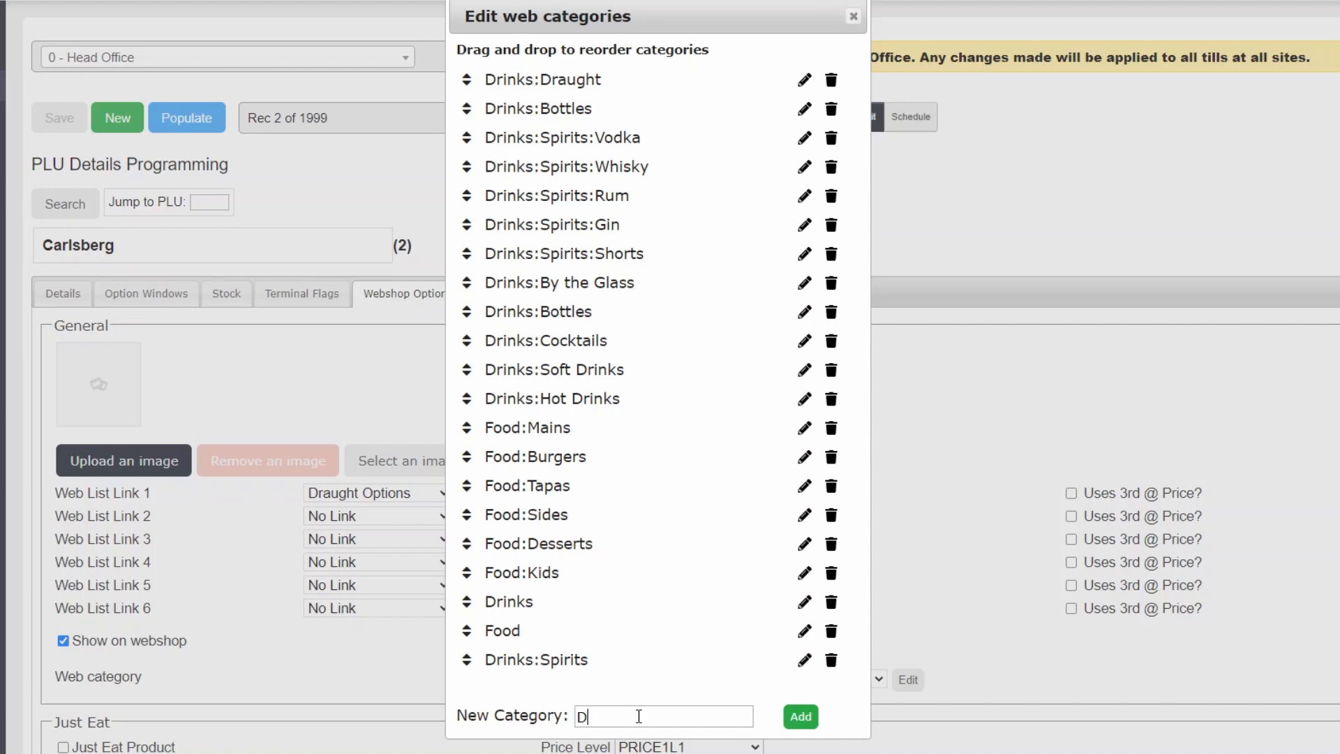
pyautogui.write('rinks:Wine')
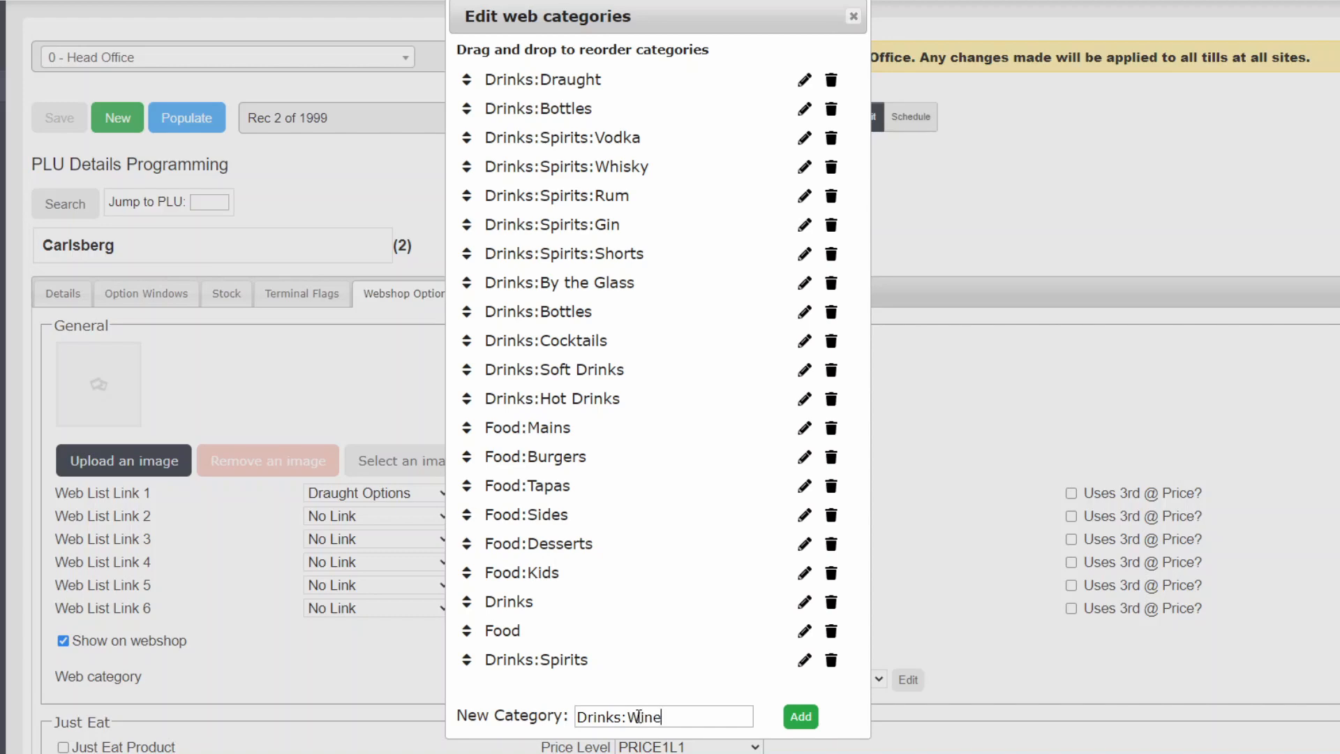
pyautogui.click(799, 716)
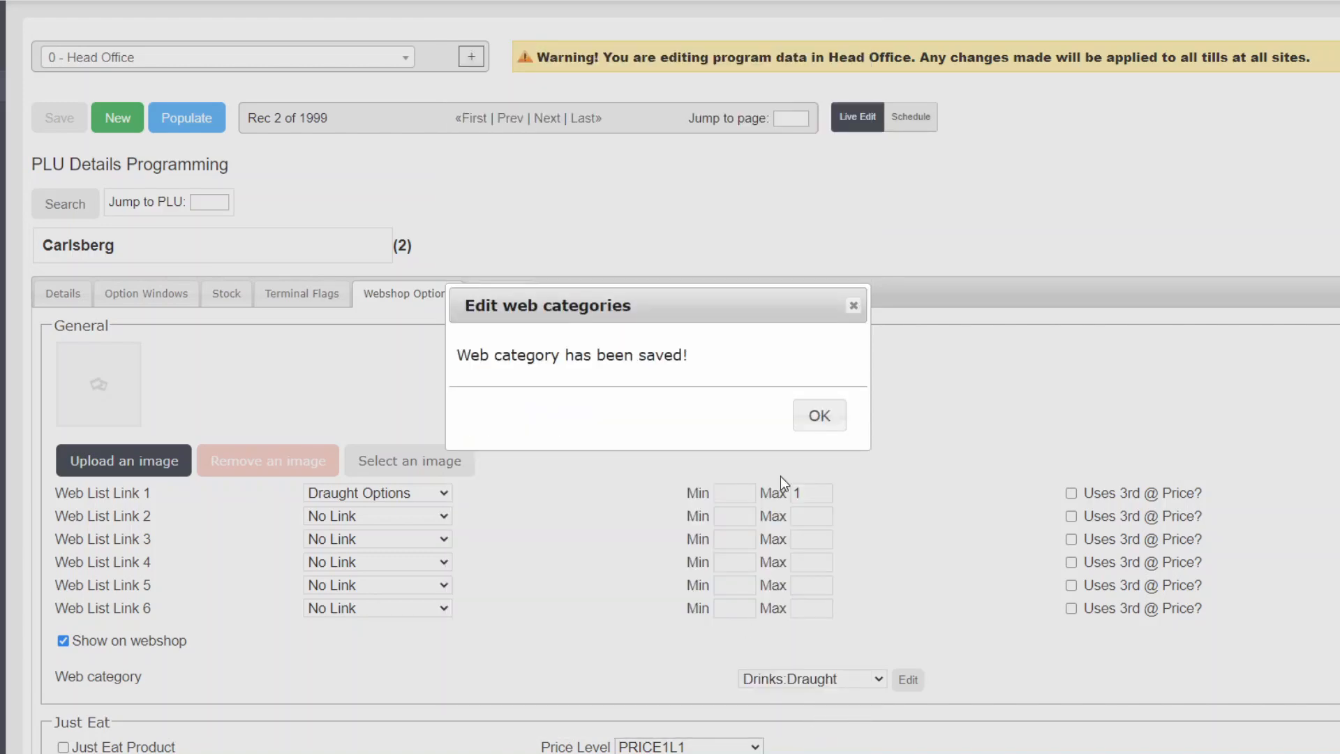
pyautogui.click(818, 414)
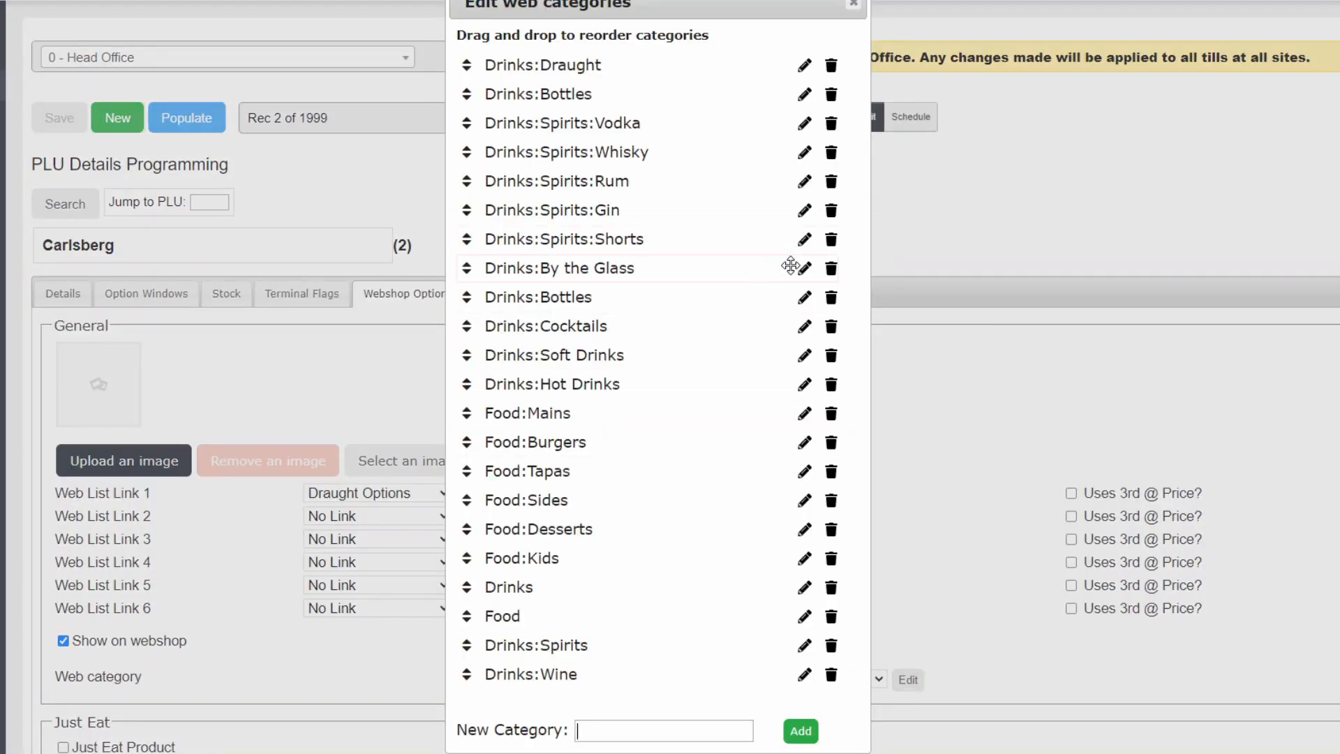
# Step: Rename By the Glass and the second Bottles to Drinks:Wine: subcategories
pyautogui.click(802, 268)
pyautogui.write(':Wine')
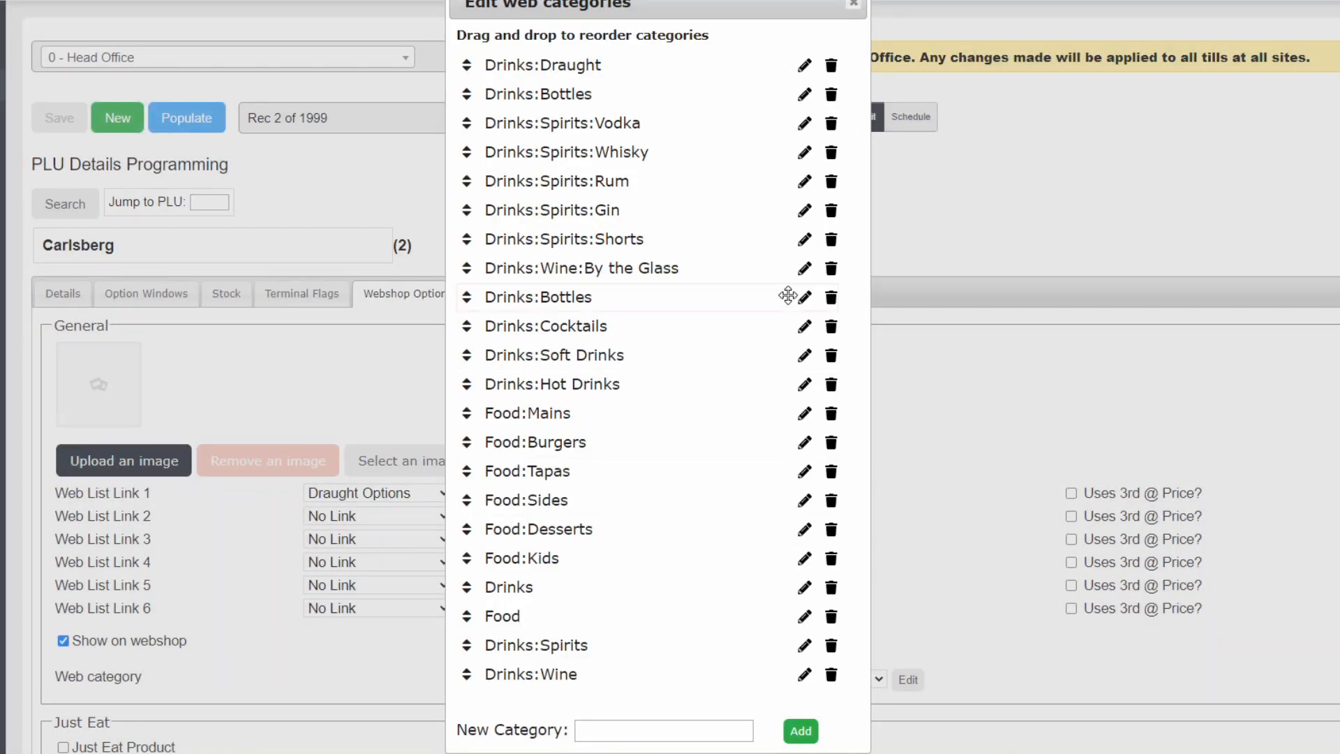
pyautogui.click(802, 297)
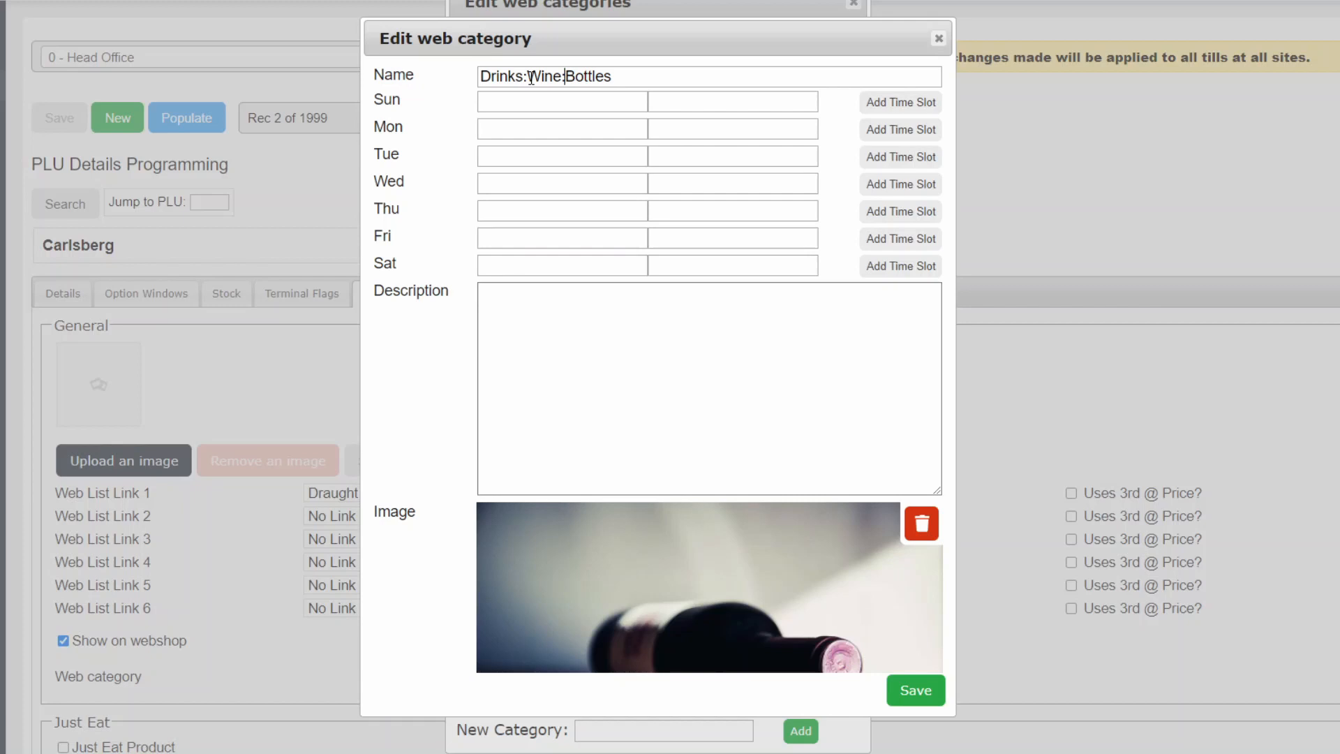
pyautogui.click(915, 690)
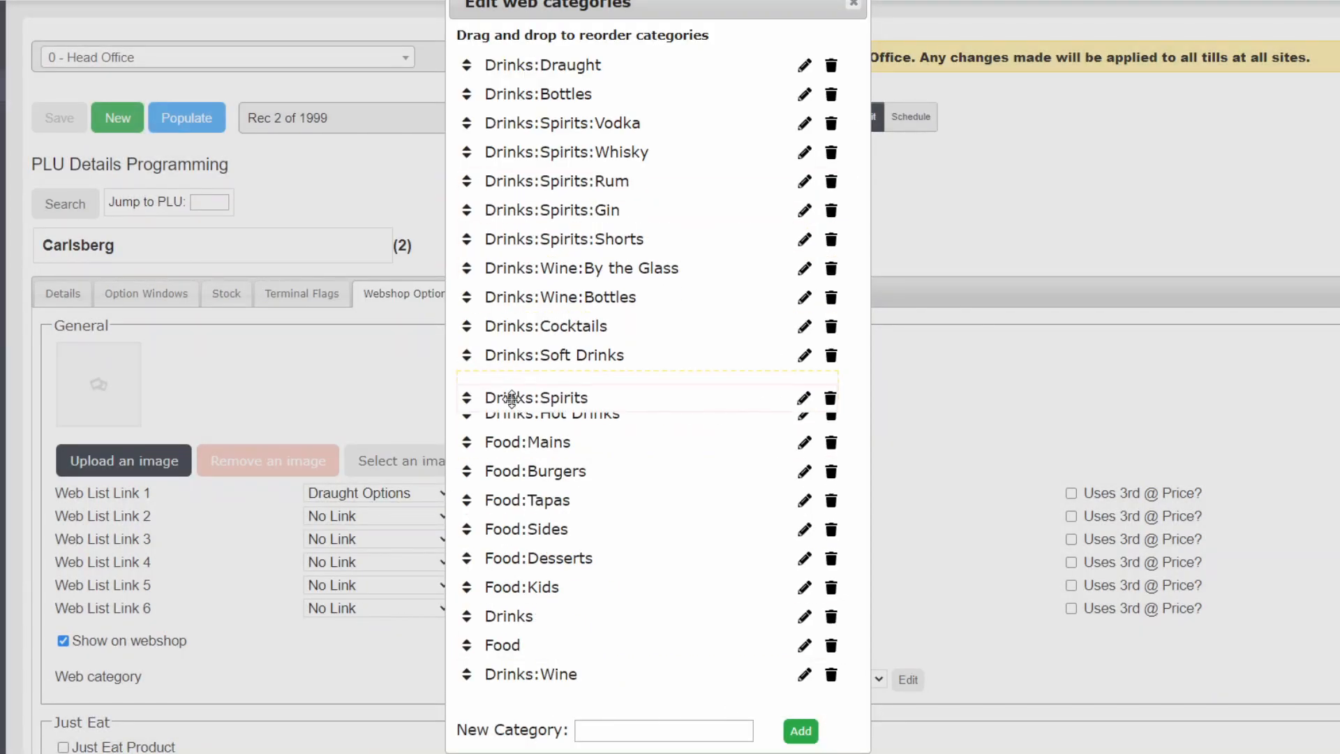
# Step: Drag Drinks:Spirits up to sit directly above Vodka, Whisky, Rum, Gin and Shorts
pyautogui.moveTo(536, 397); pyautogui.dragTo(537, 263)
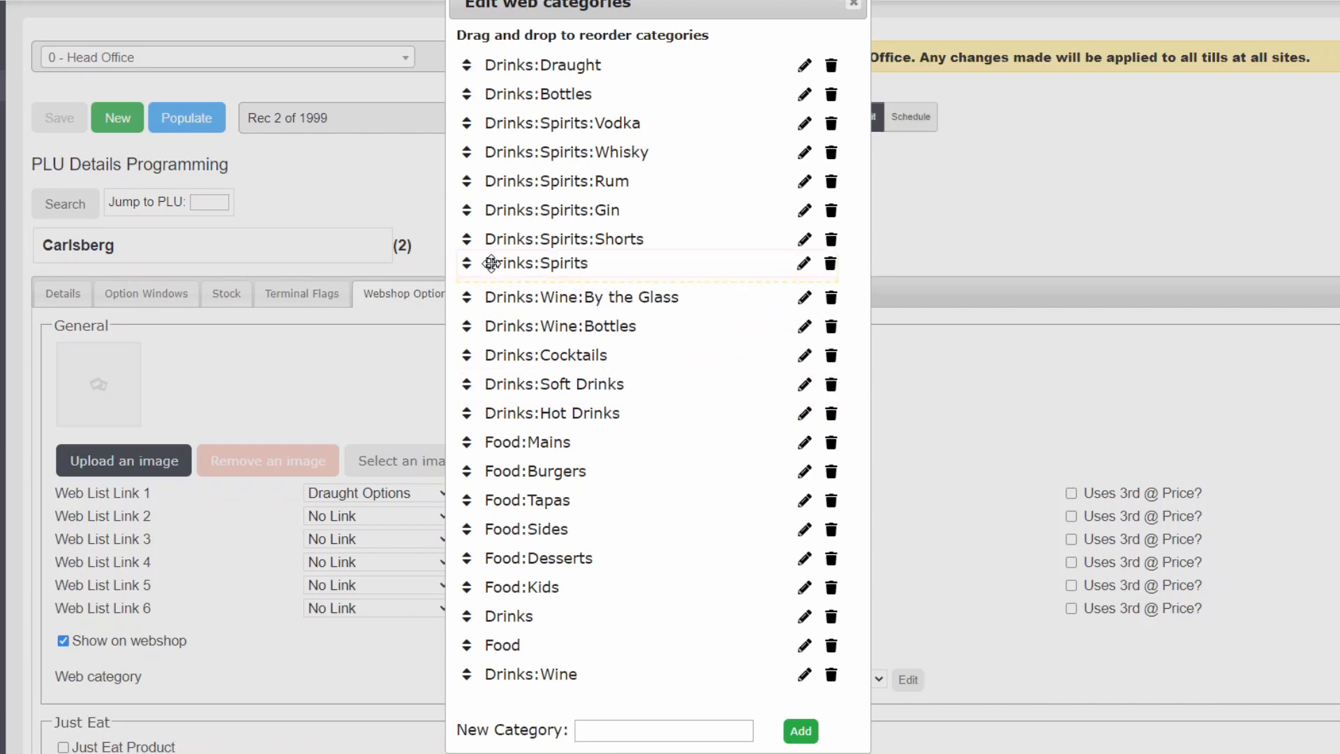
pyautogui.moveTo(536, 262); pyautogui.dragTo(537, 118)
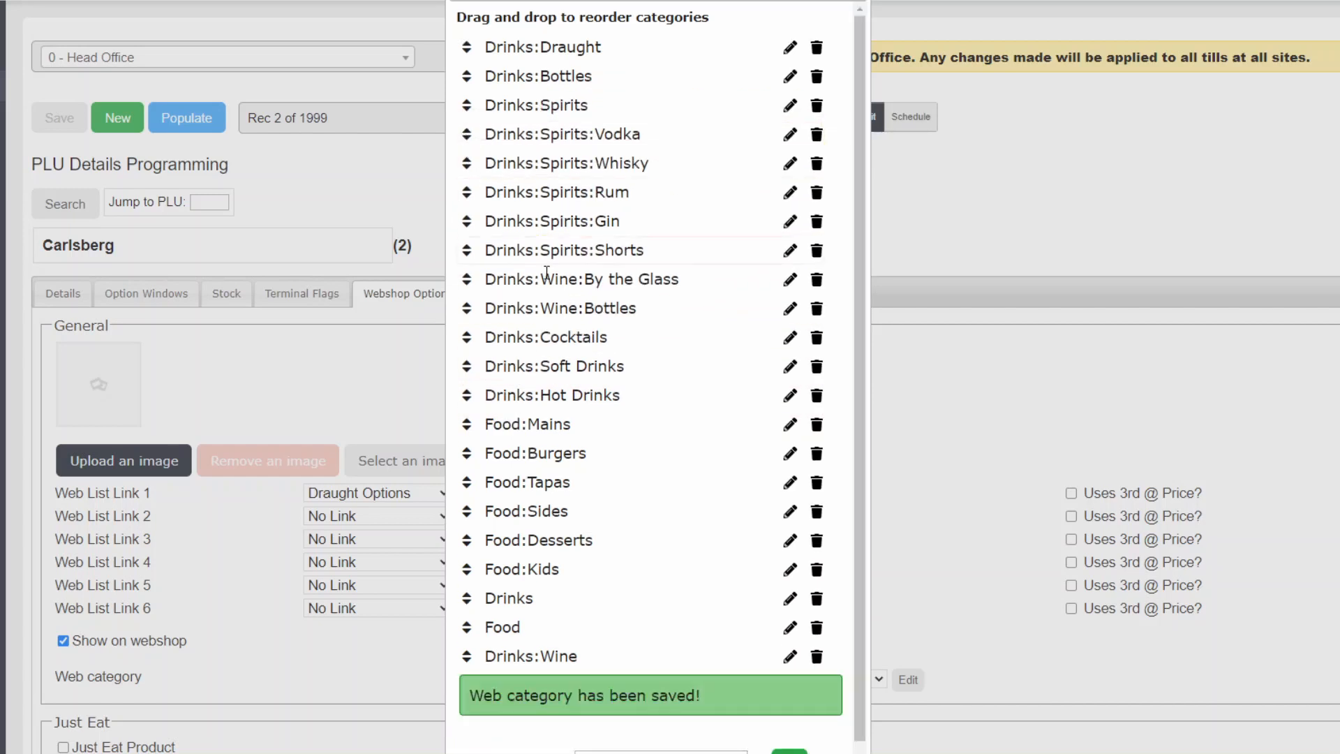
pyautogui.moveTo(532, 655); pyautogui.dragTo(532, 267)
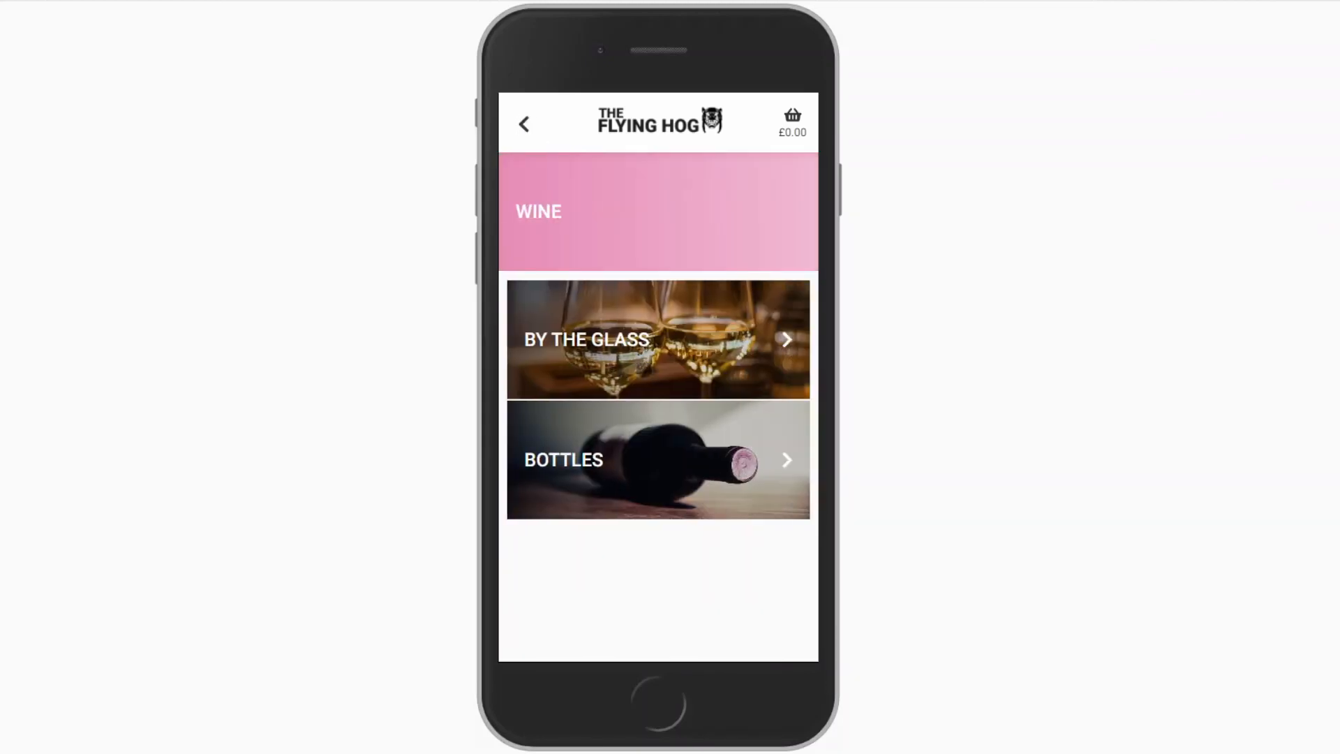
# Step: Open the Drinks:Wine category for editing
pyautogui.click(524, 124)
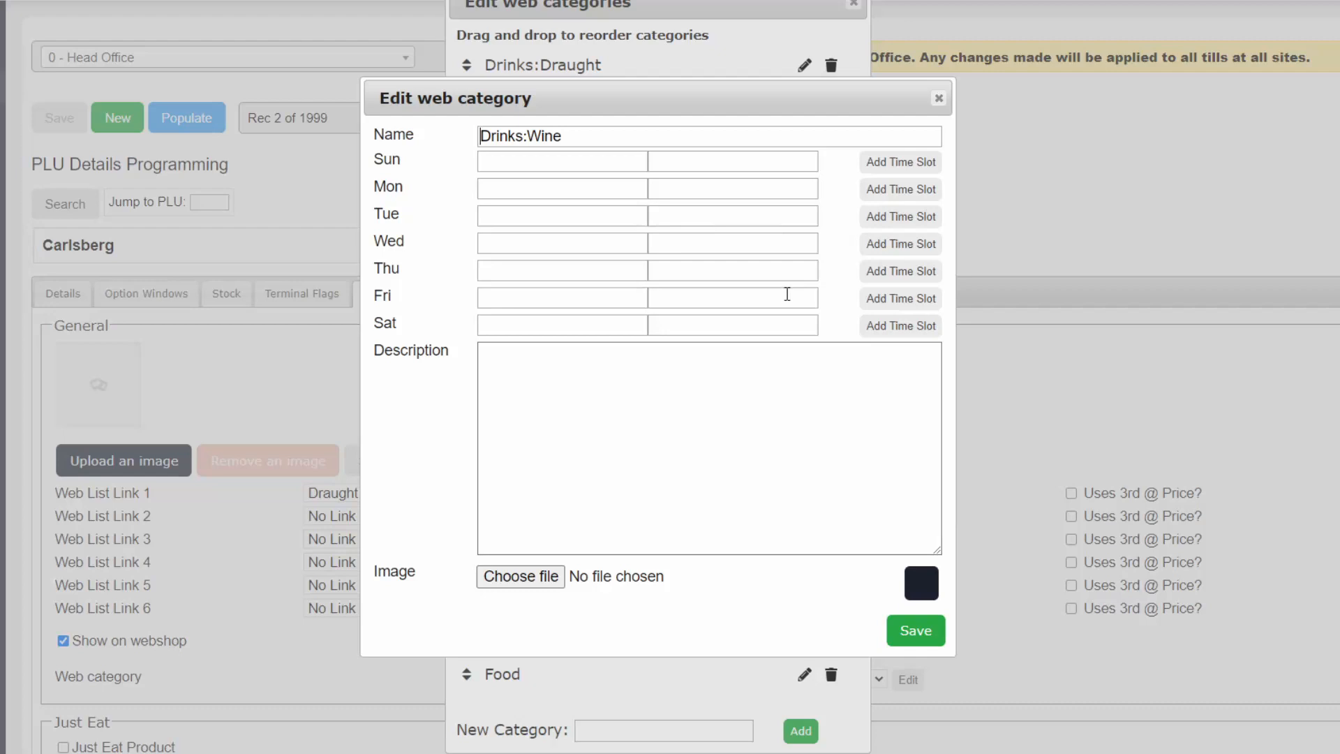
# Step: Upload corks-in-bottles-774454.jpg as the Drinks:Wine category image
pyautogui.click(519, 576)
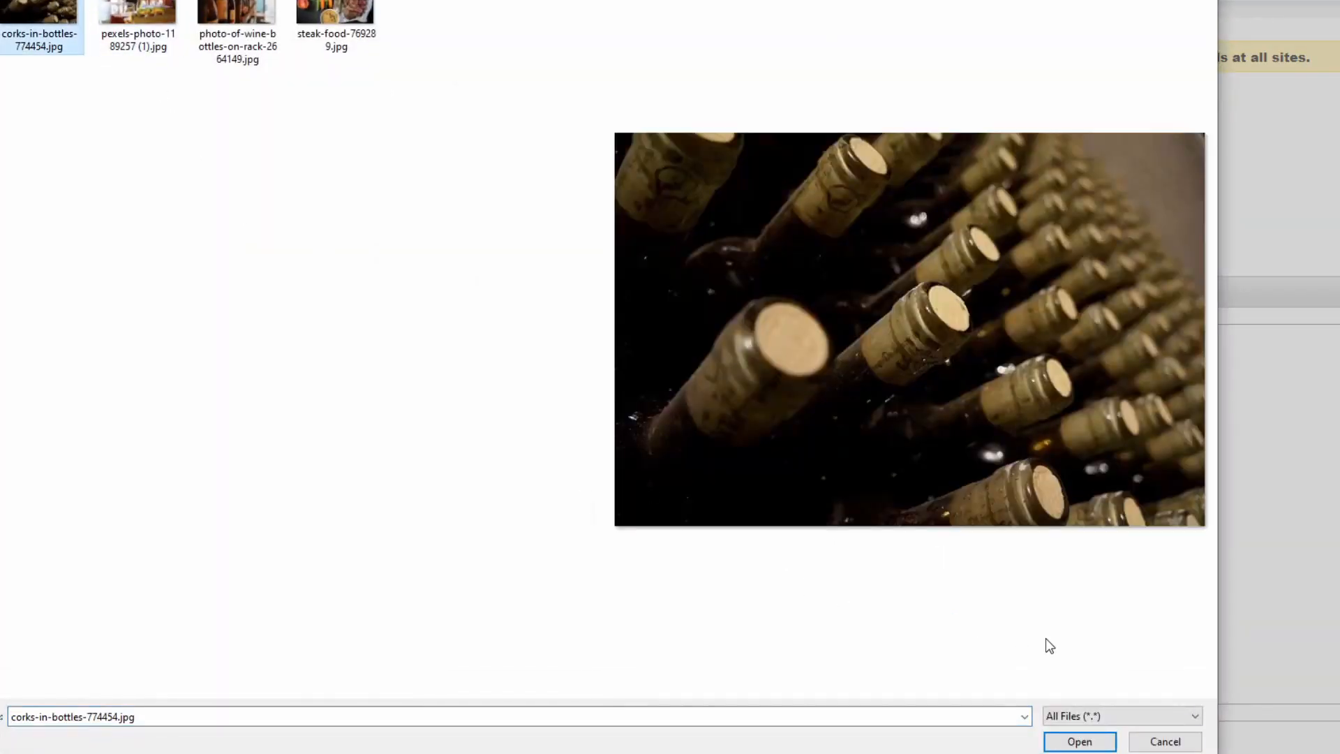
pyautogui.click(1078, 742)
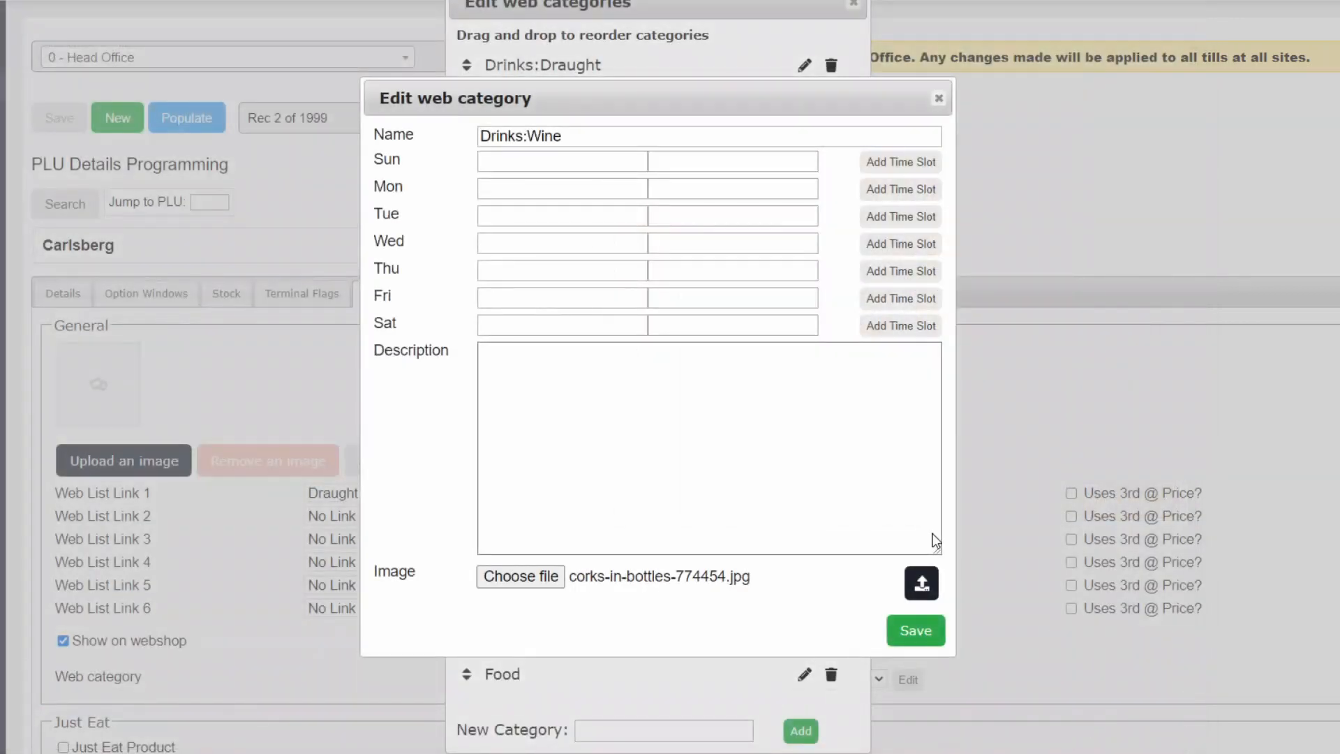
pyautogui.click(920, 584)
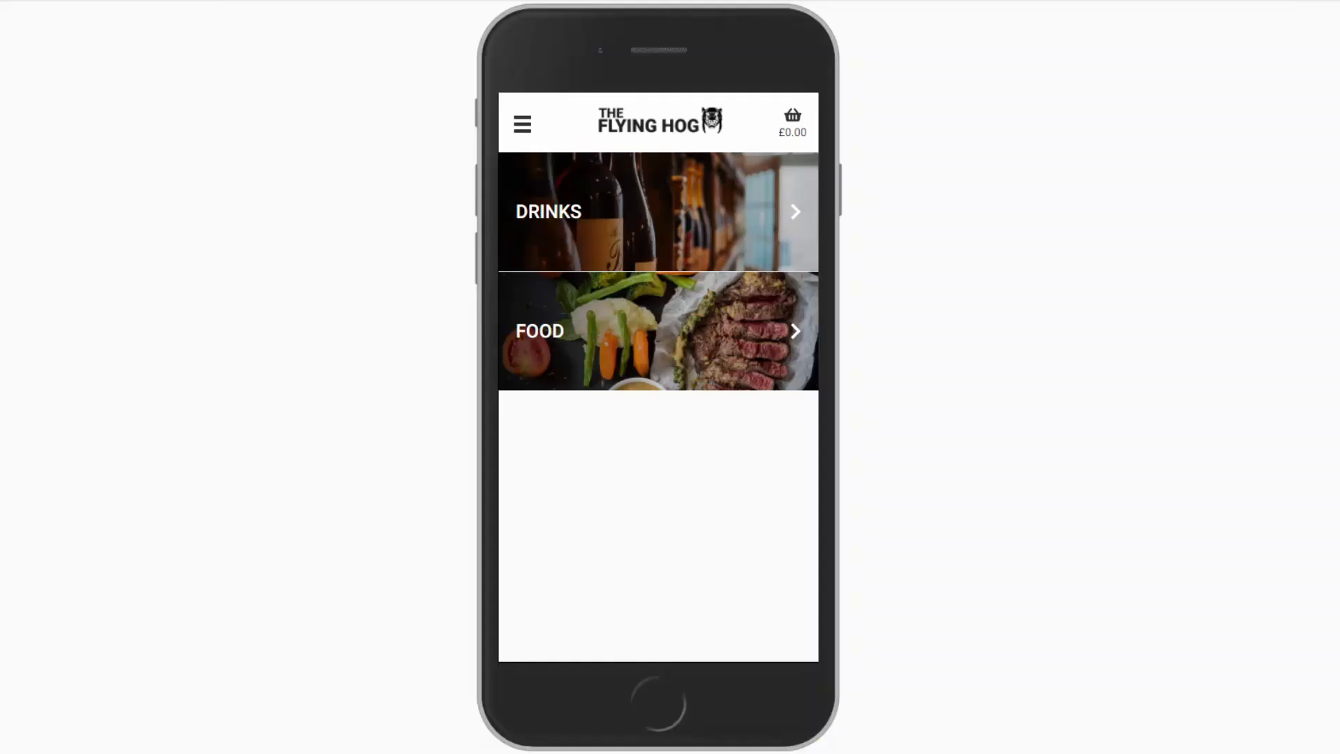
pyautogui.click(656, 210)
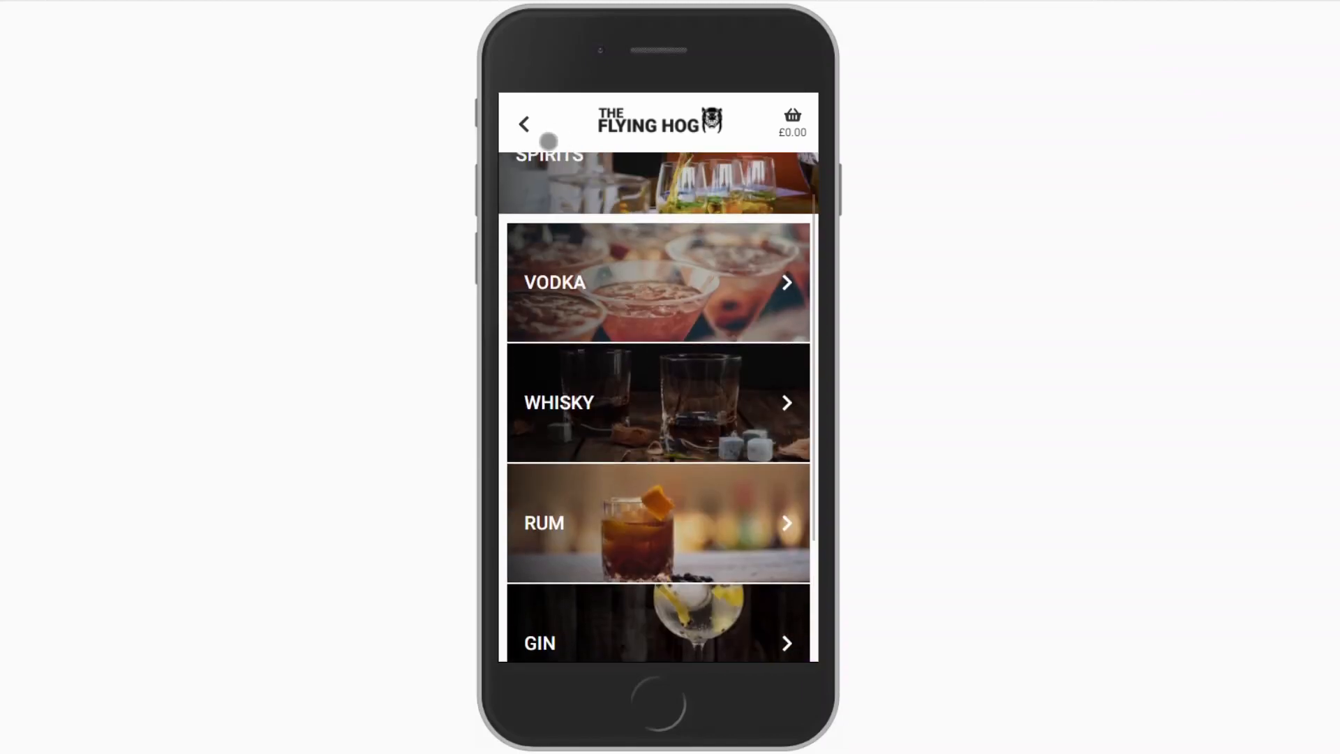
pyautogui.scroll(3)
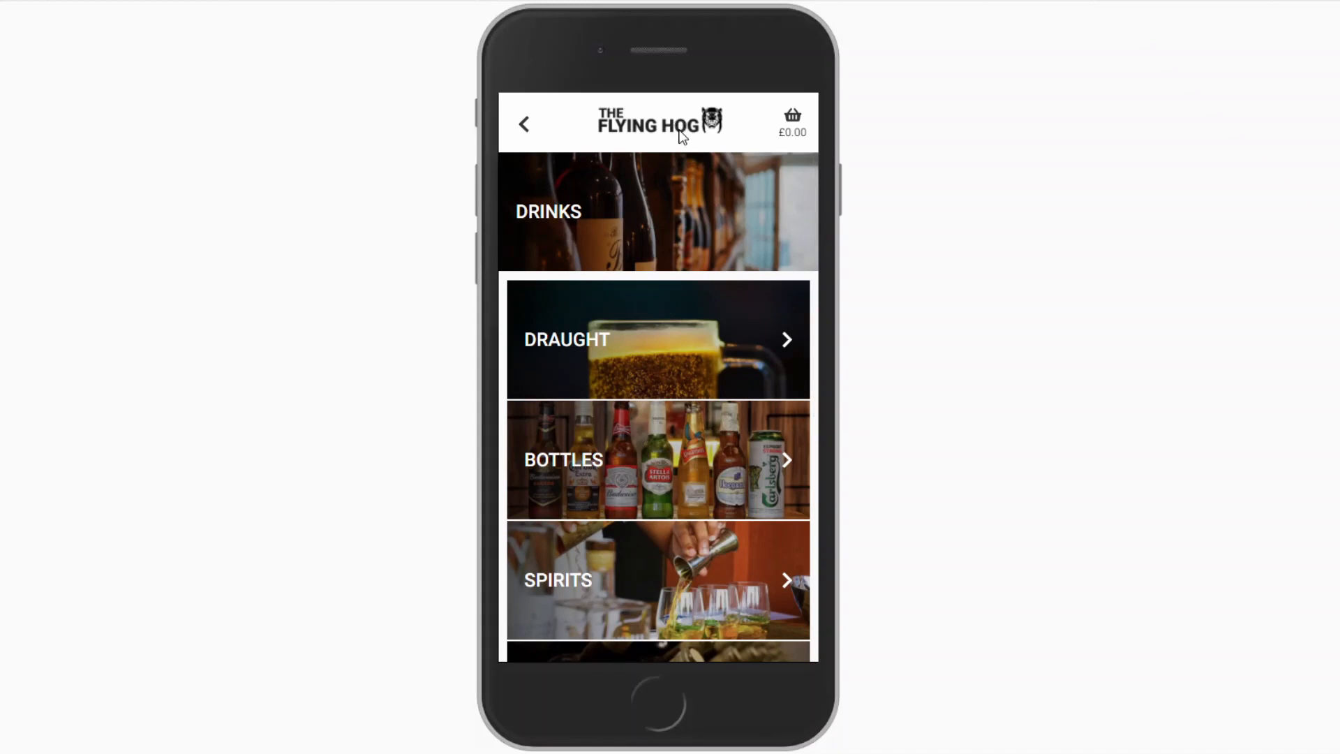
pyautogui.click(522, 125)
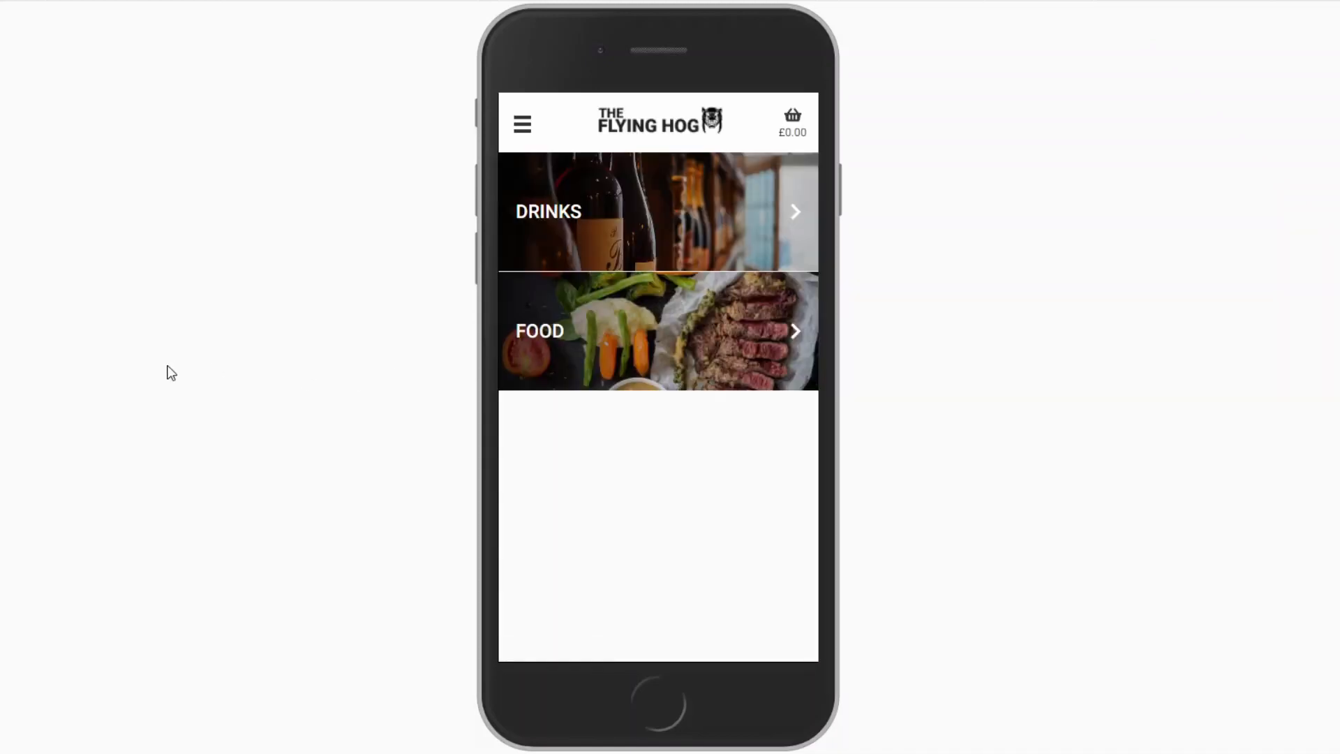